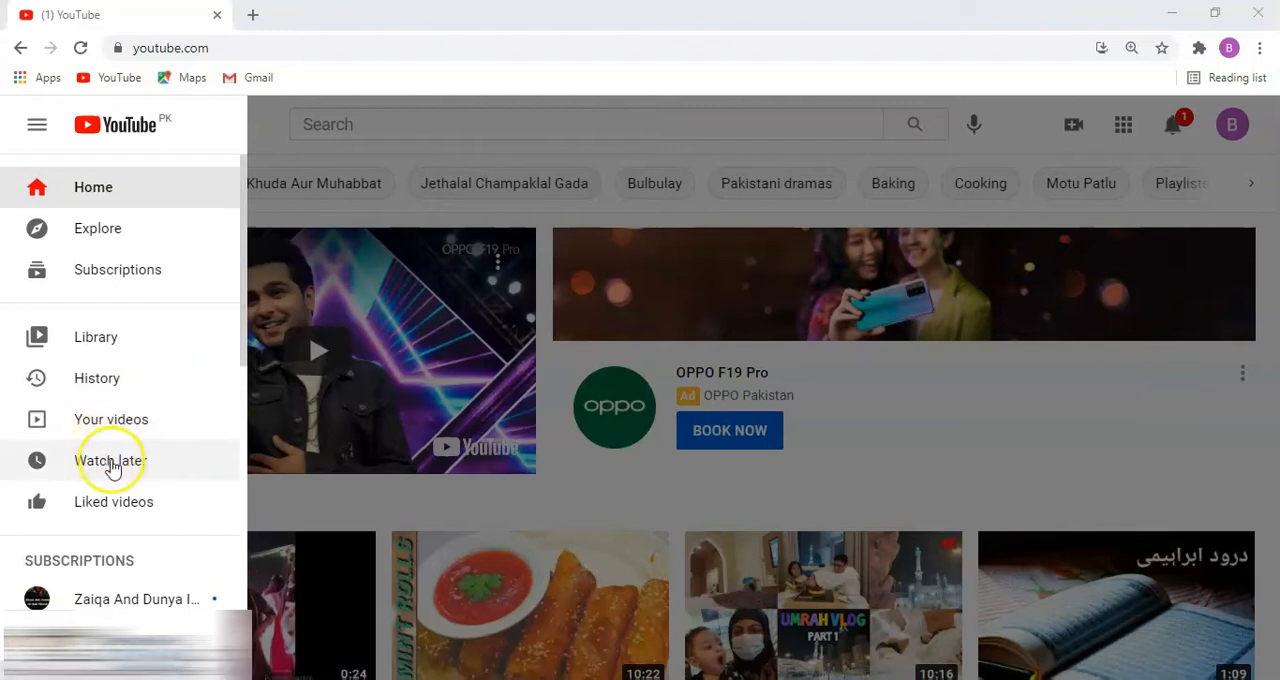
# - Show the Watch later playlist with its 88 saved videos and scroll through them
pyautogui.click(110, 460)
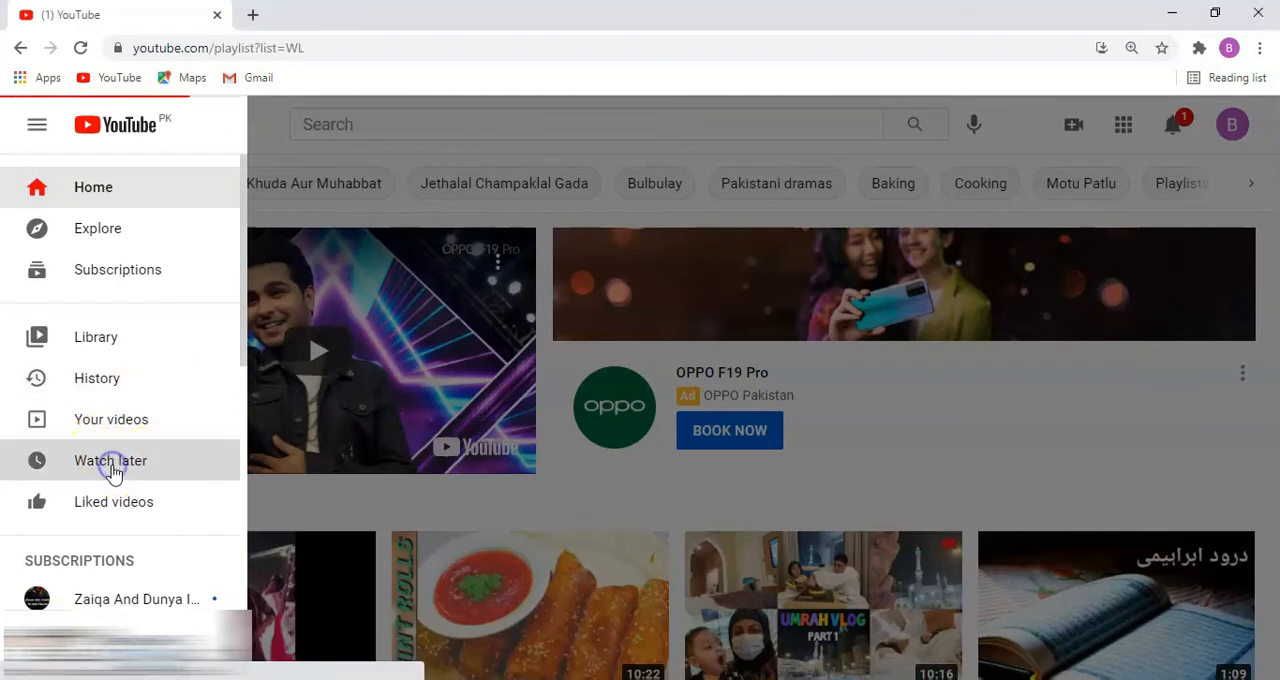
pyautogui.click(110, 460)
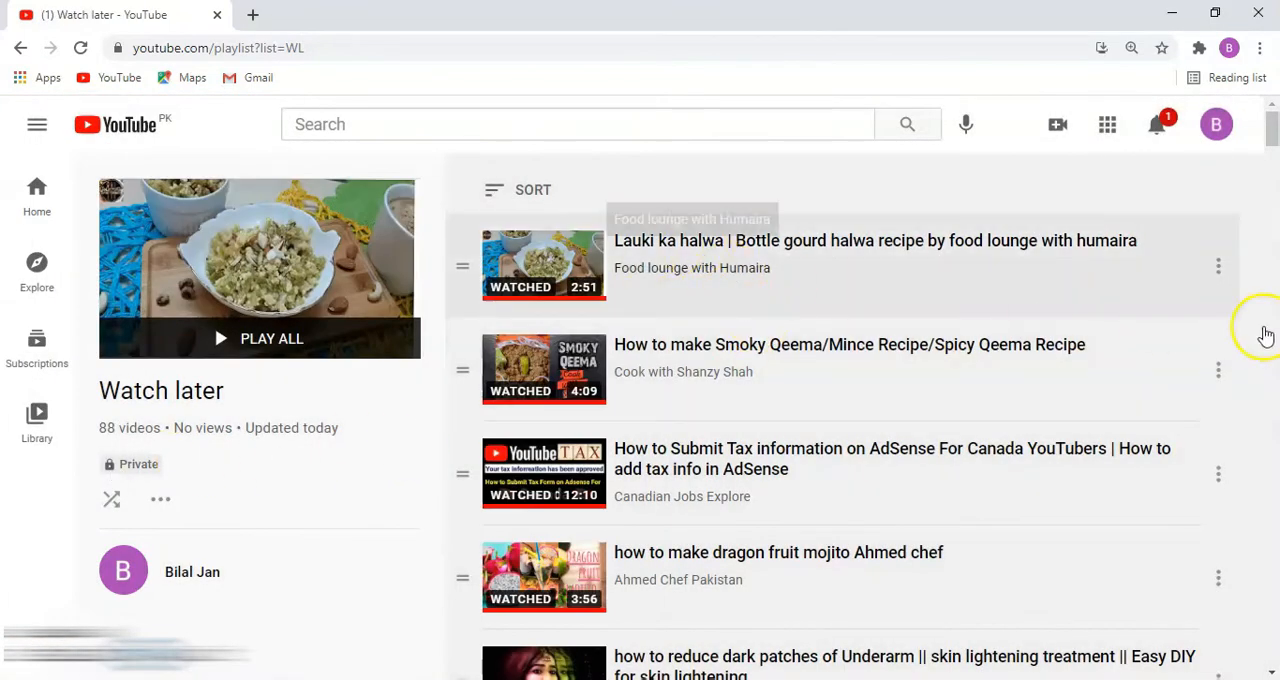
pyautogui.scroll(-3)
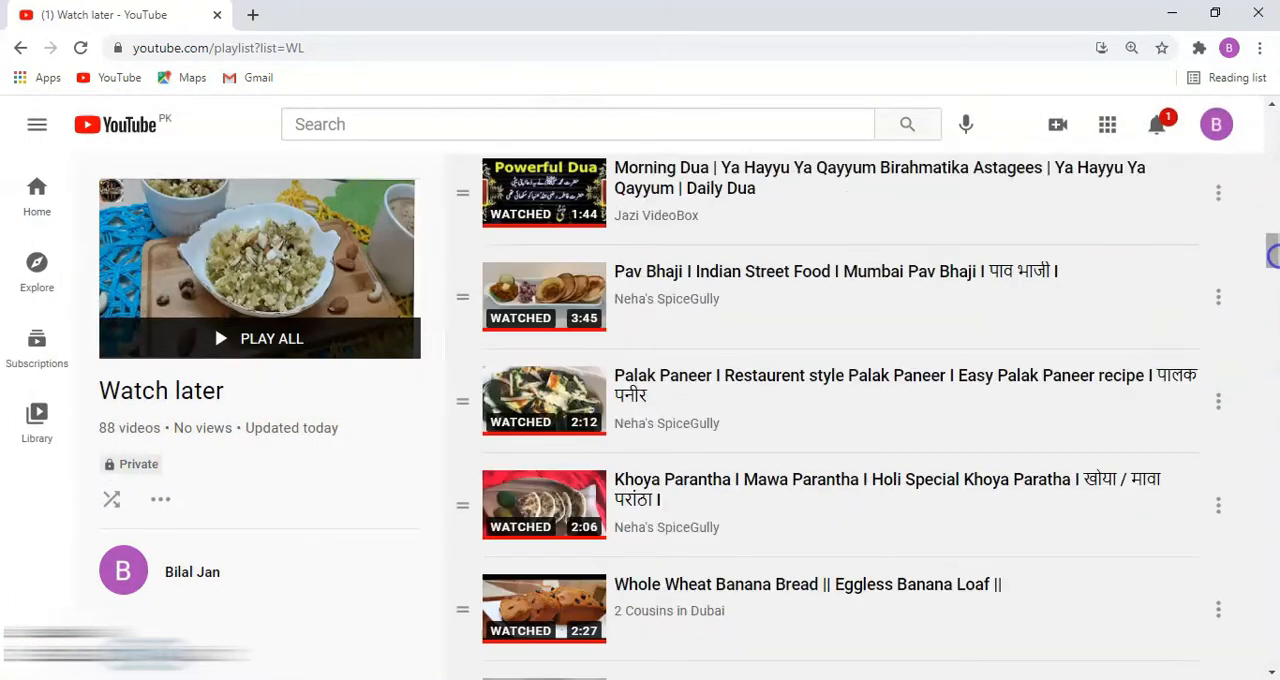
pyautogui.scroll(-3)
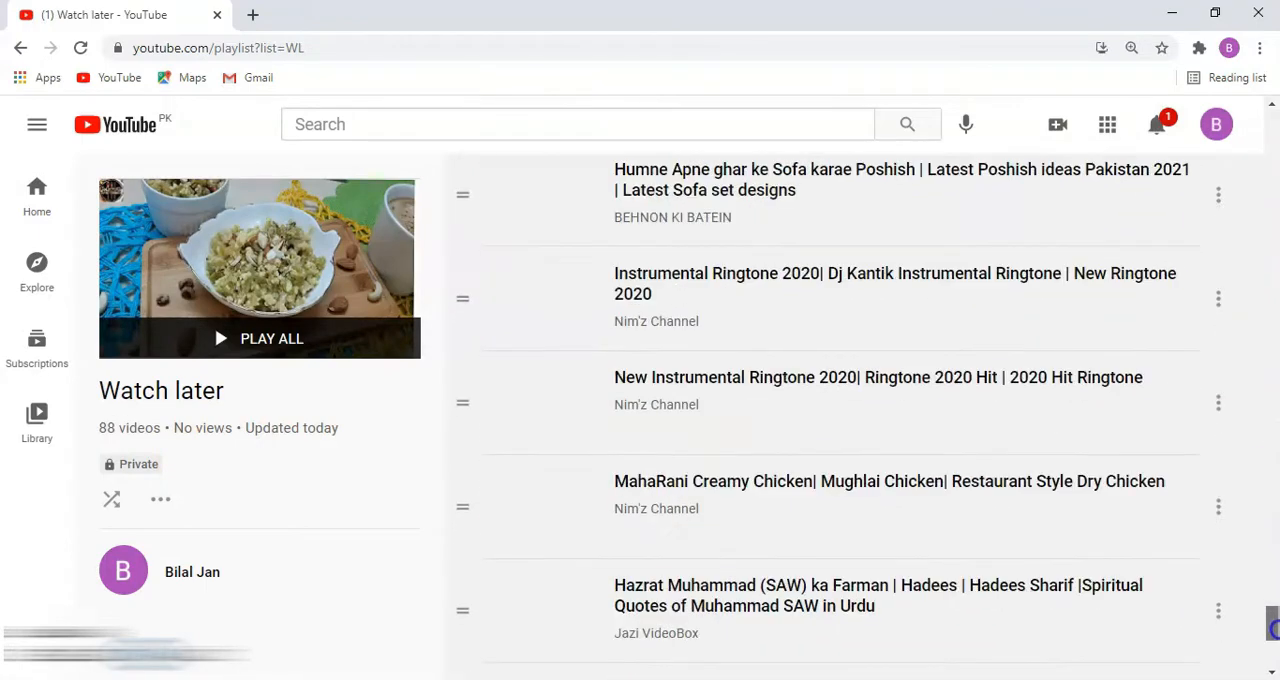
pyautogui.scroll(-3)
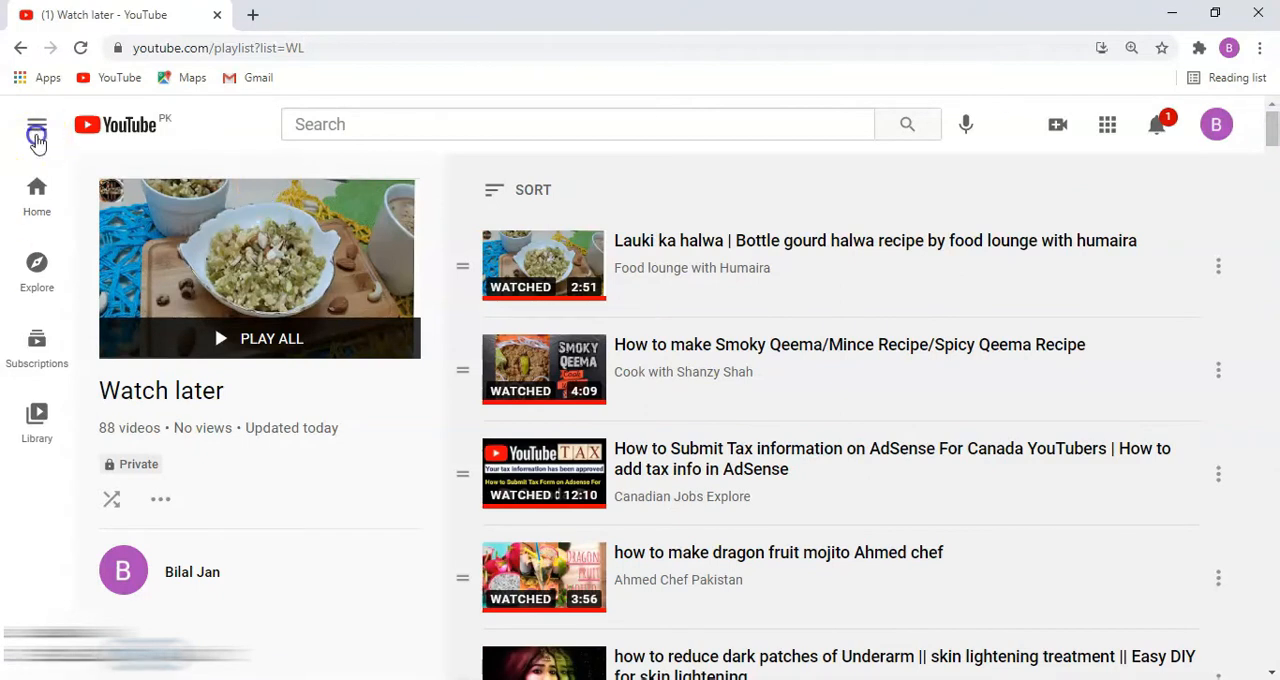
pyautogui.click(36, 124)
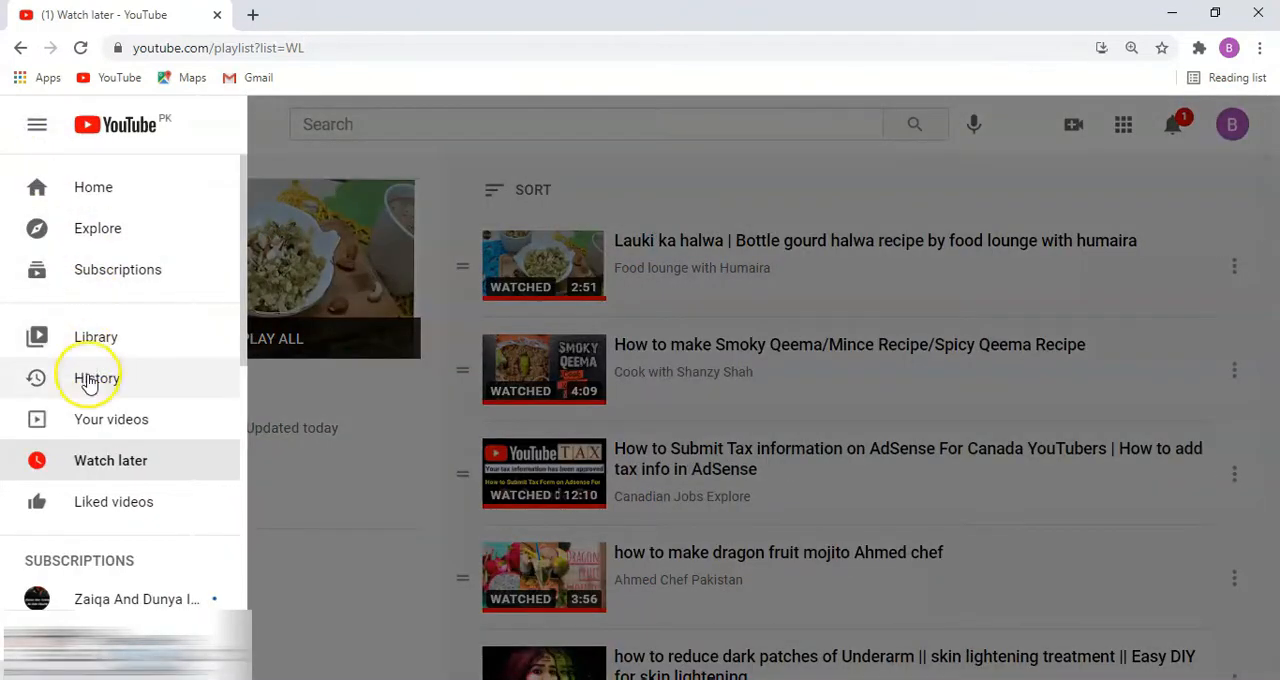
pyautogui.click(96, 376)
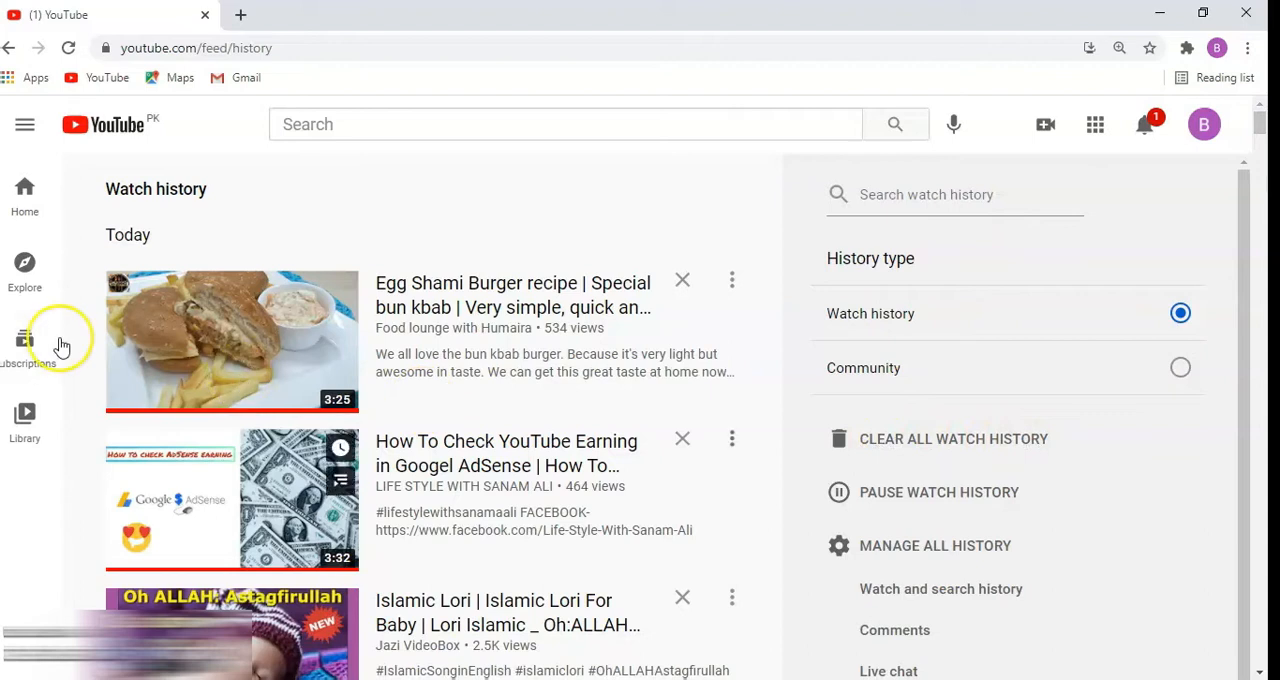
pyautogui.click(24, 124)
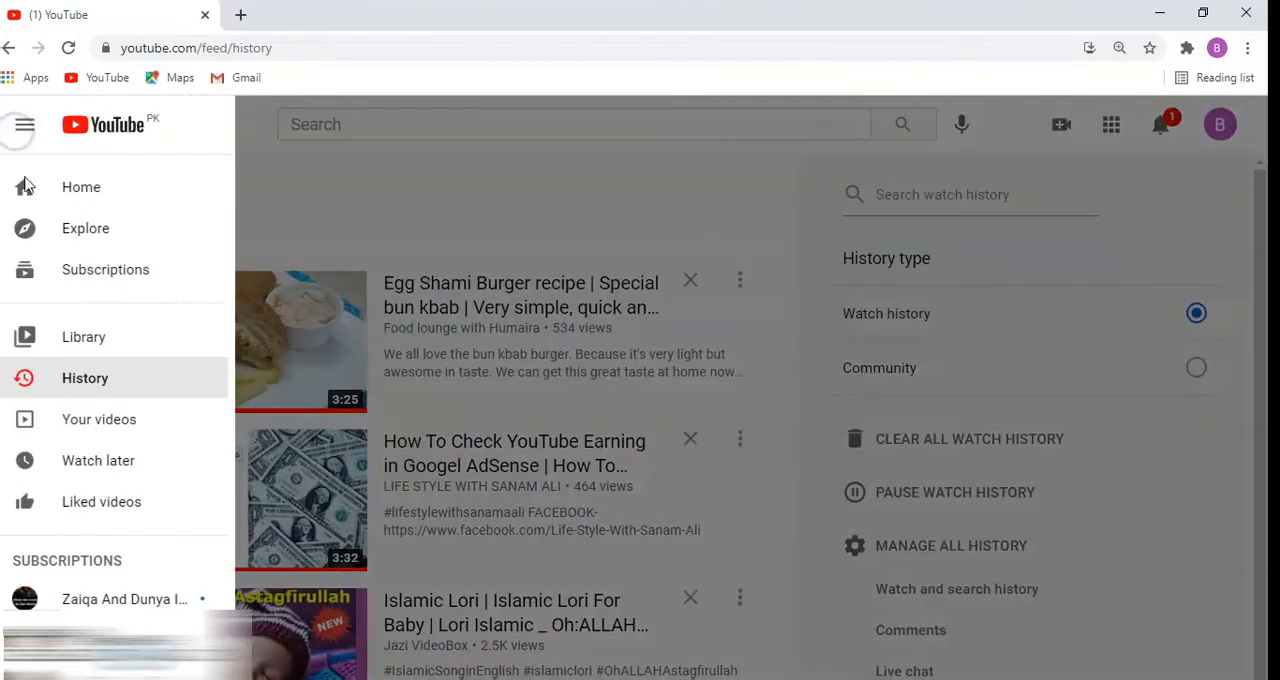
pyautogui.click(98, 460)
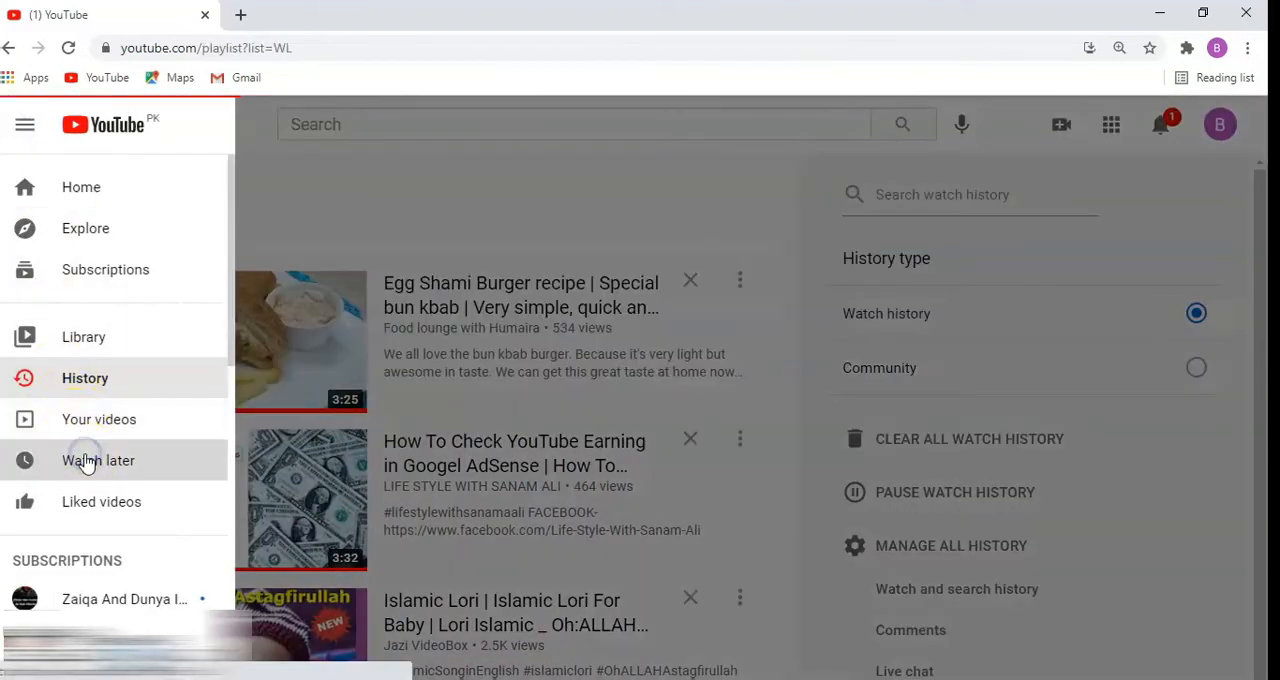
pyautogui.click(98, 460)
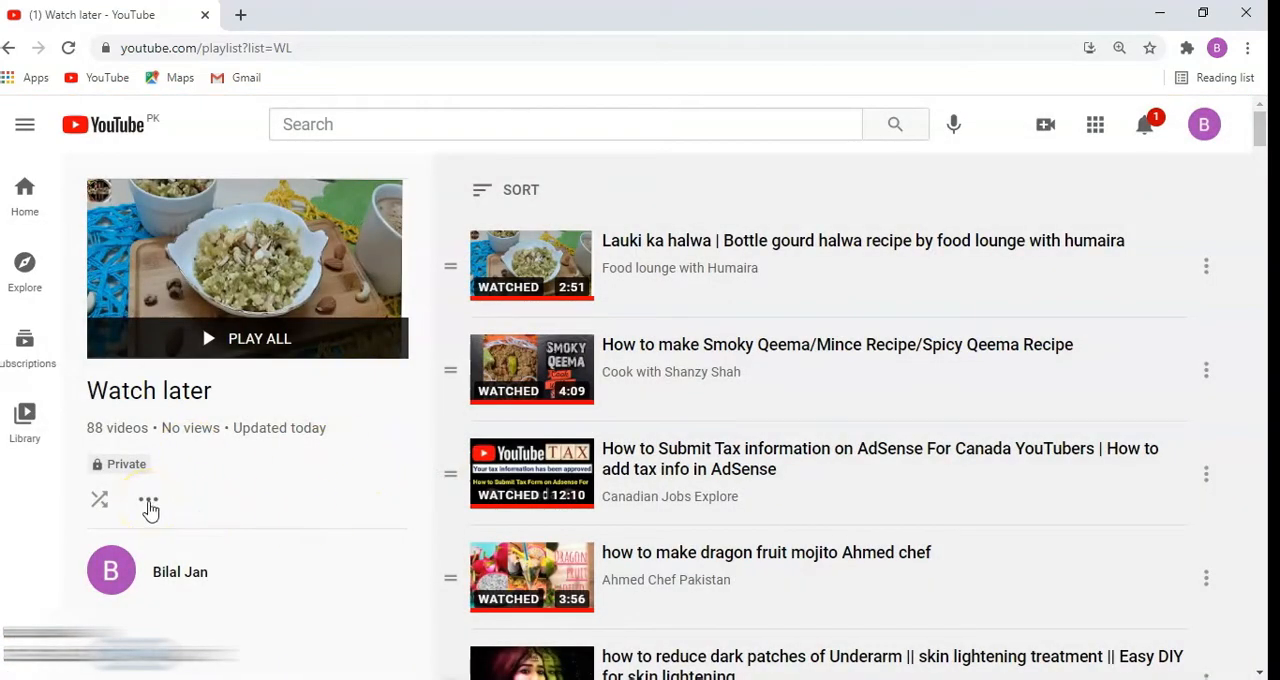
# - Use the Watch later playlist's options menu to remove all watched videos
pyautogui.click(148, 498)
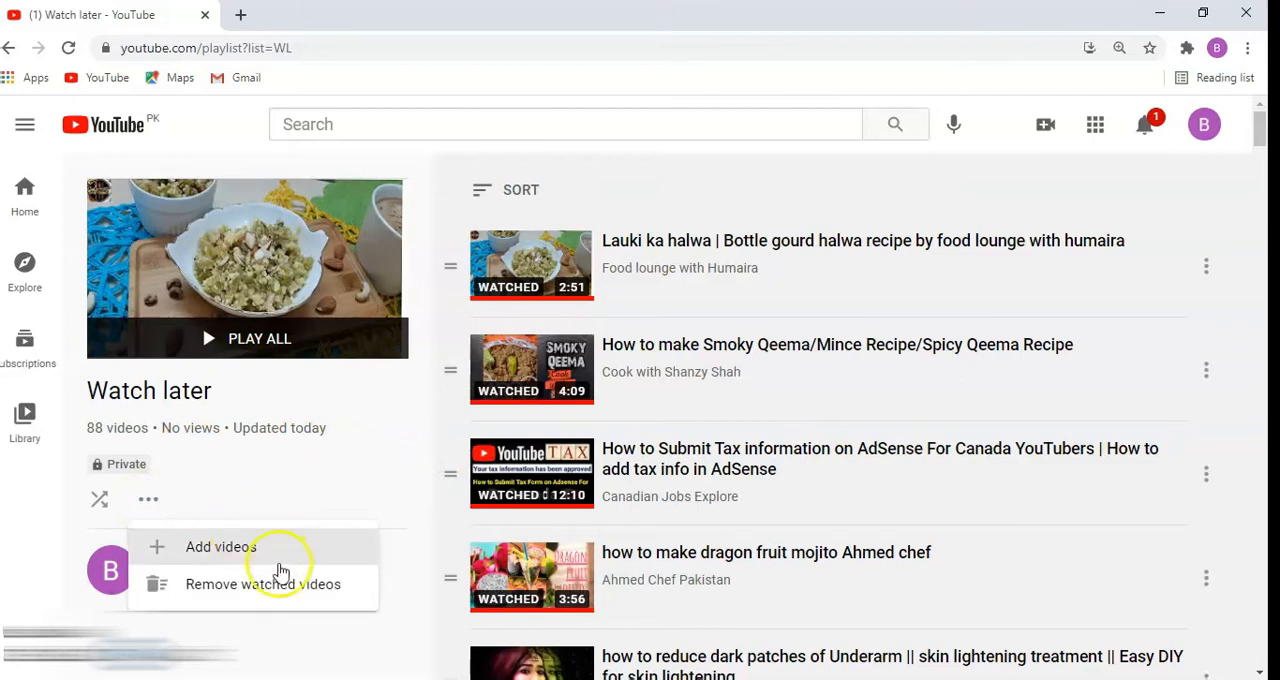
pyautogui.moveTo(216, 584)
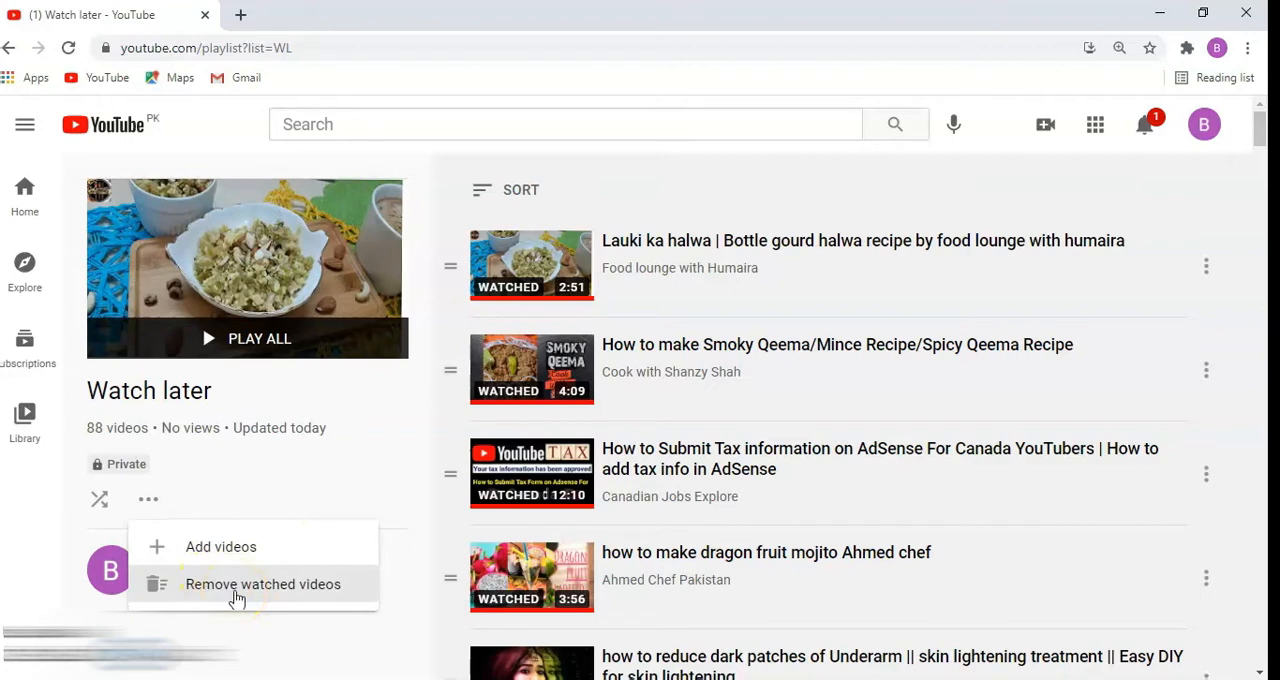
pyautogui.click(262, 584)
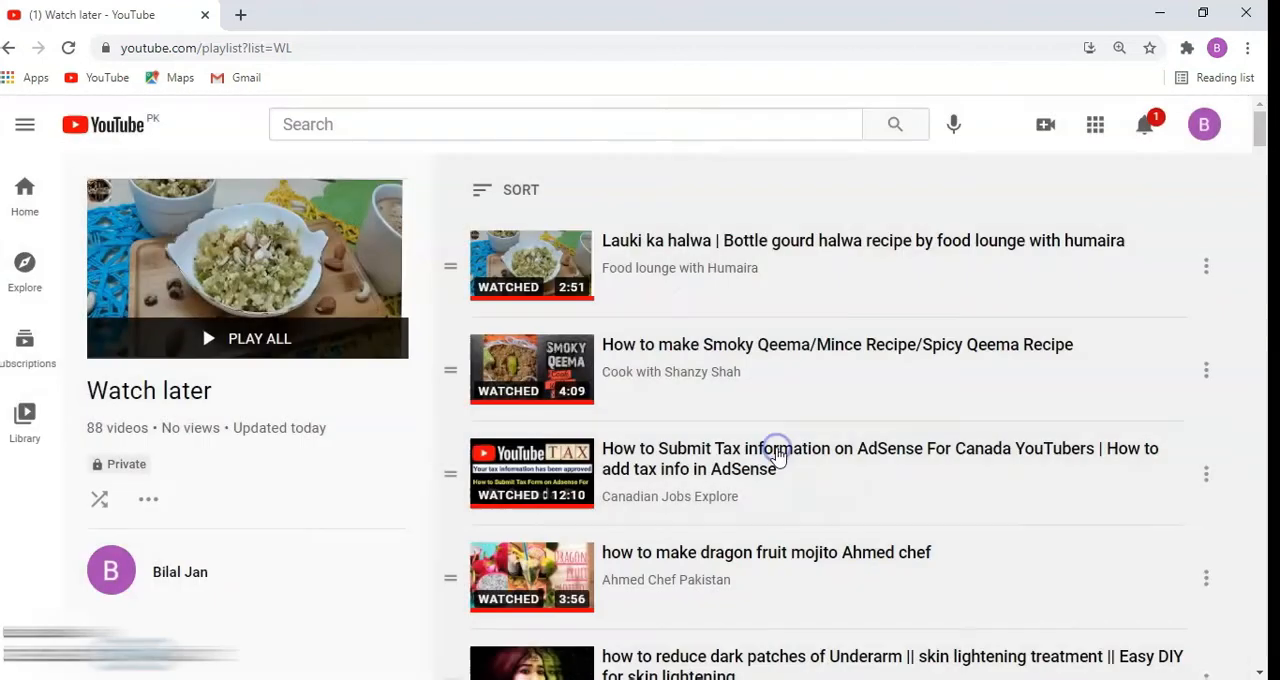
pyautogui.moveTo(778, 452)
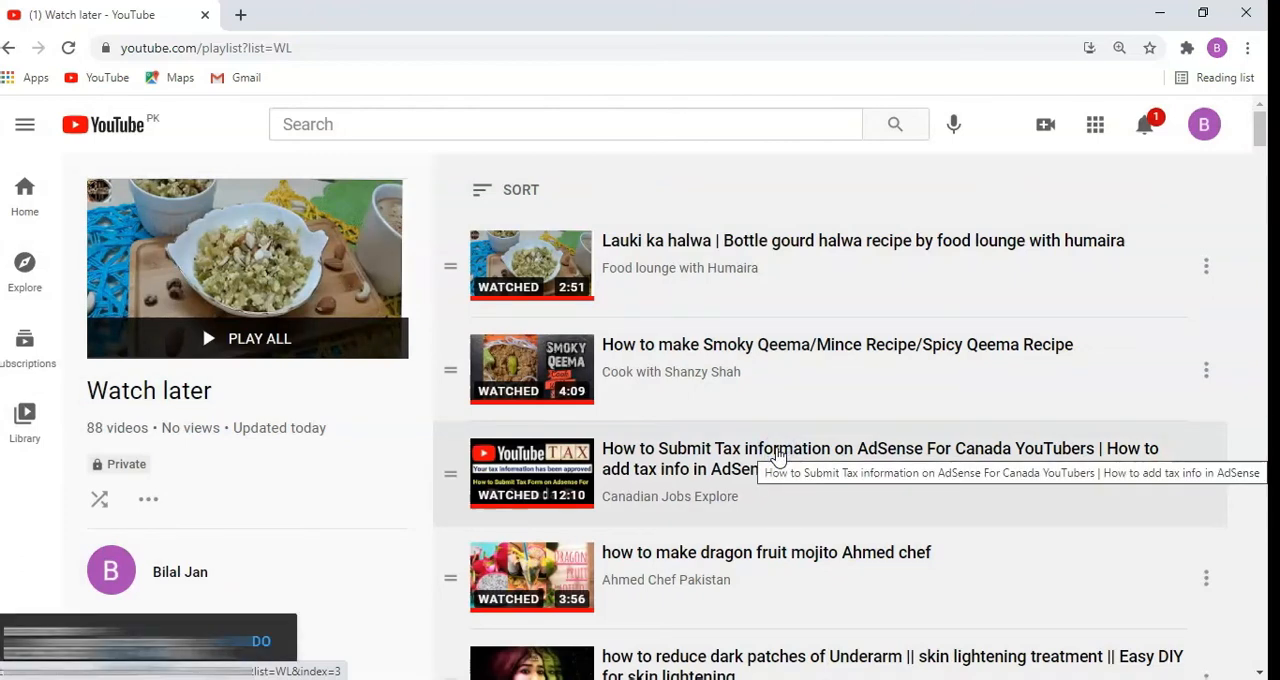
pyautogui.moveTo(300, 510)
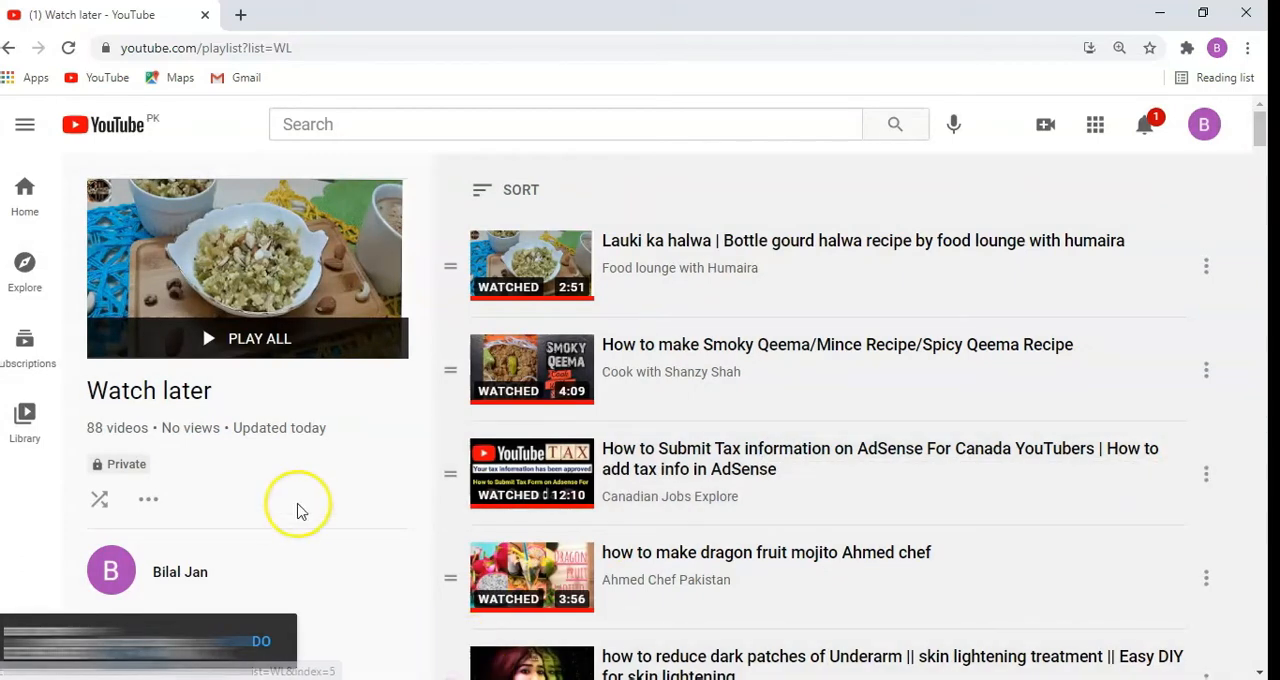
# - Reload the page so Watch later shows no remaining videos
pyautogui.rightClick(300, 504)
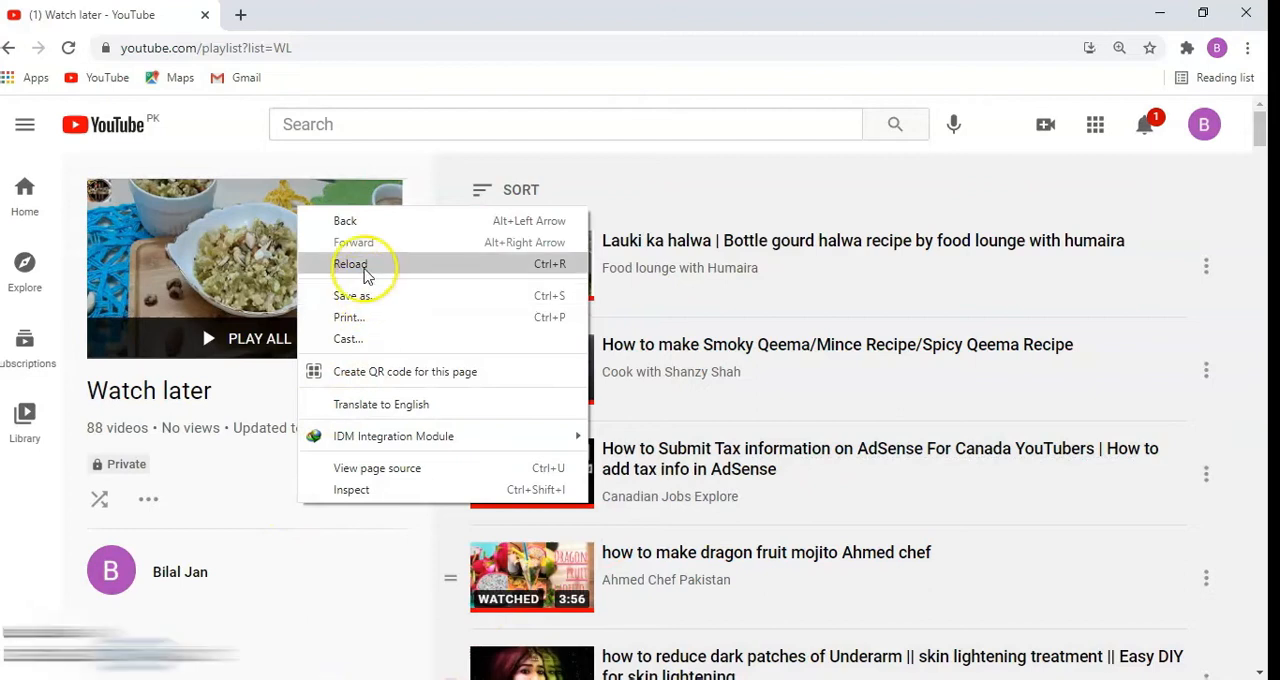
pyautogui.click(350, 264)
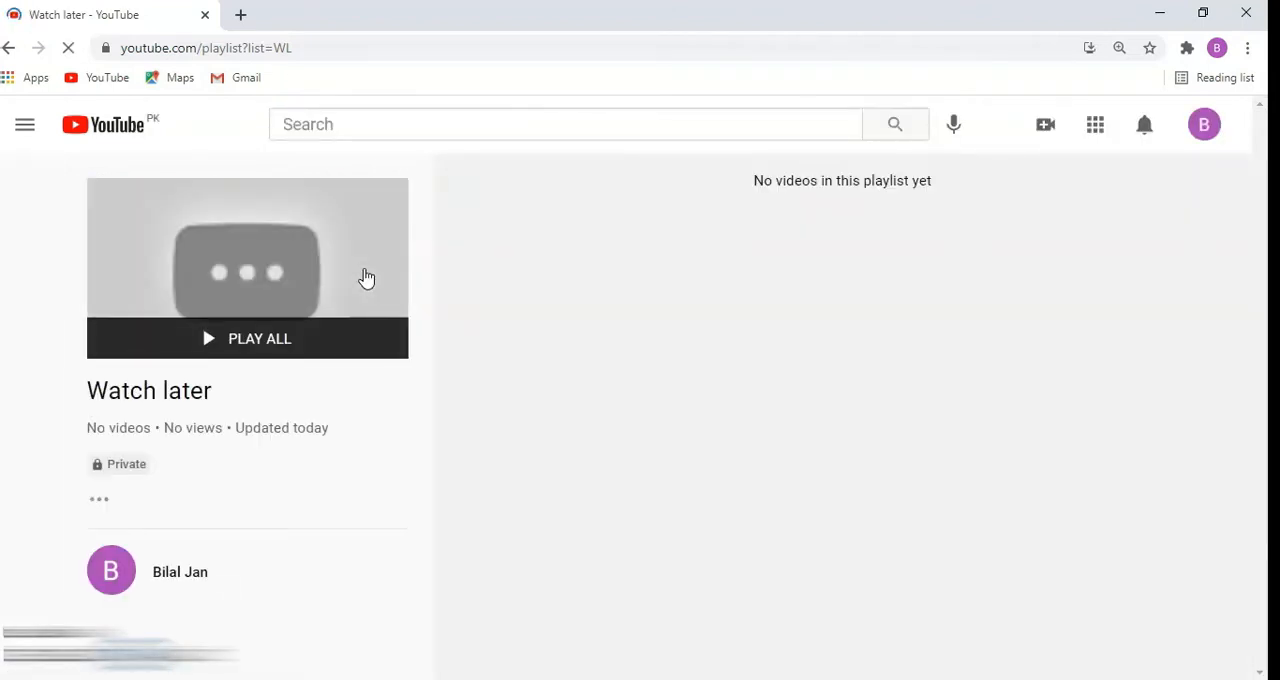
pyautogui.click(24, 124)
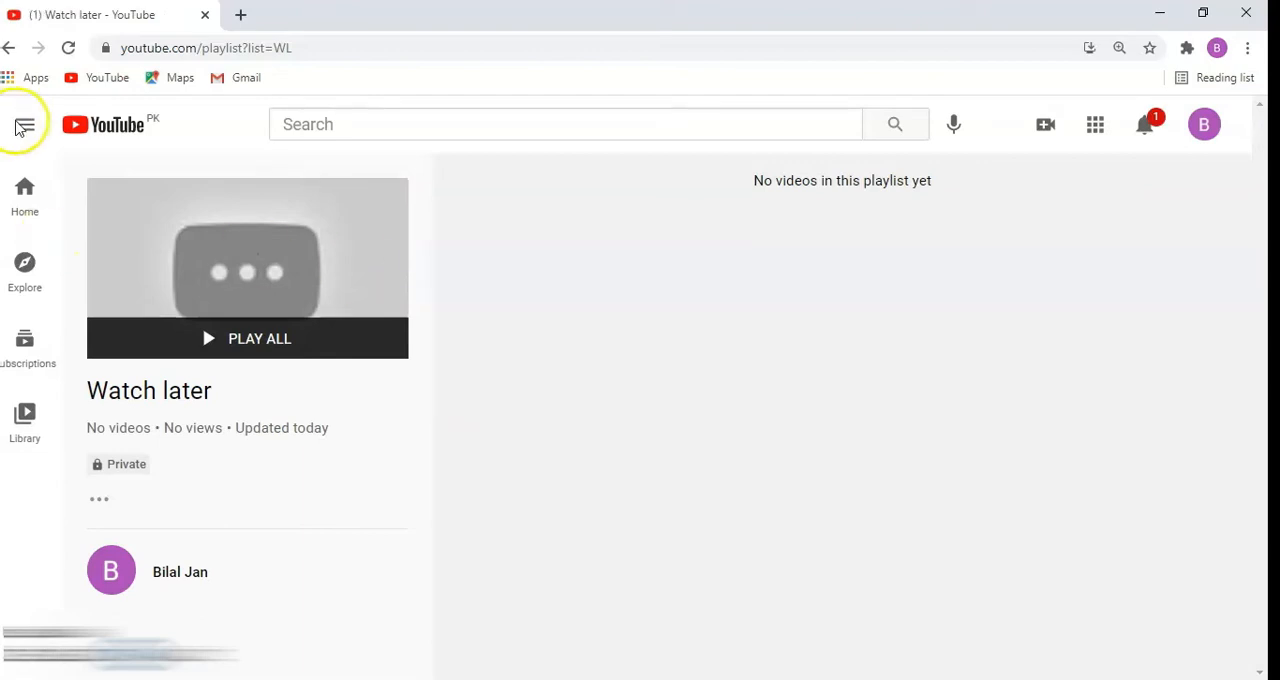
# - Go to History and clear all watch history, confirming in the dialog
pyautogui.click(24, 124)
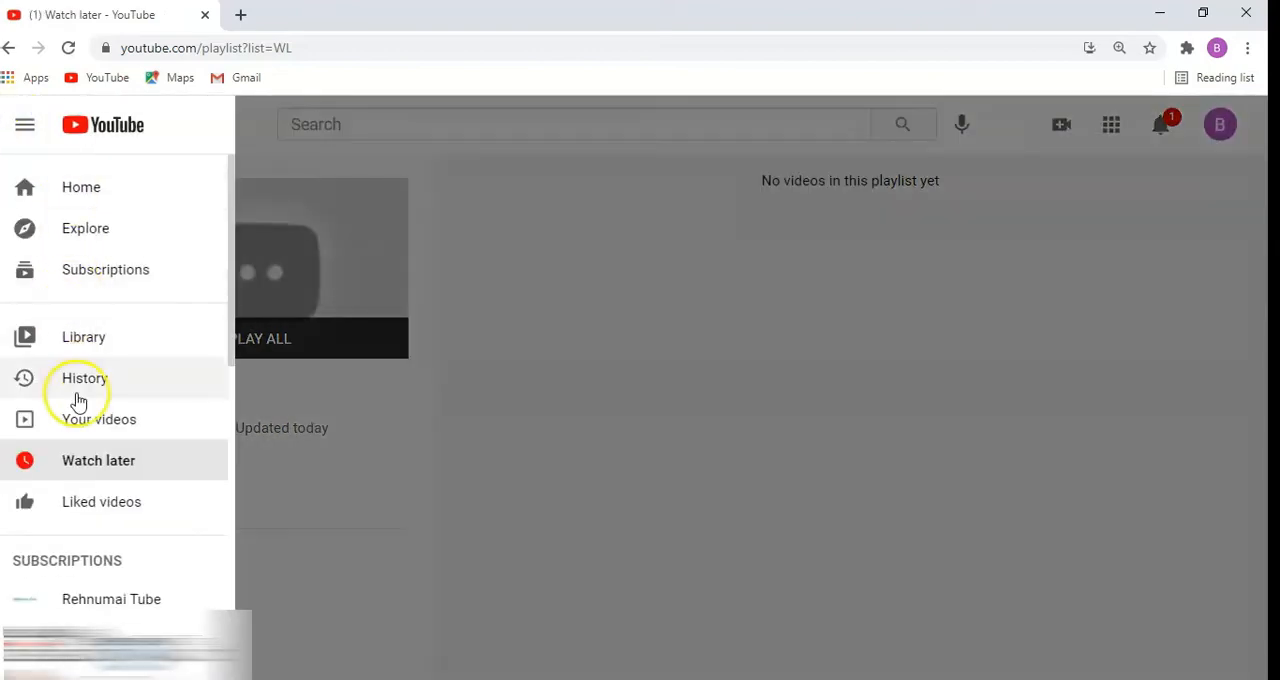
pyautogui.click(84, 378)
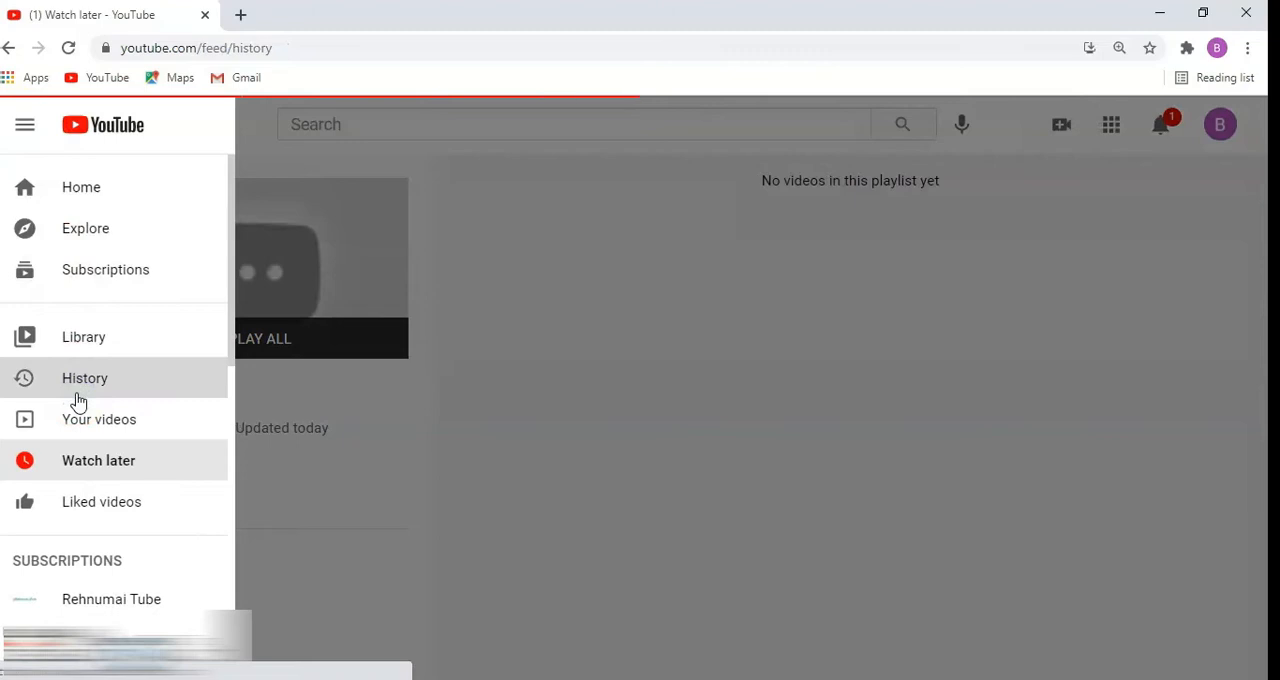
pyautogui.click(84, 378)
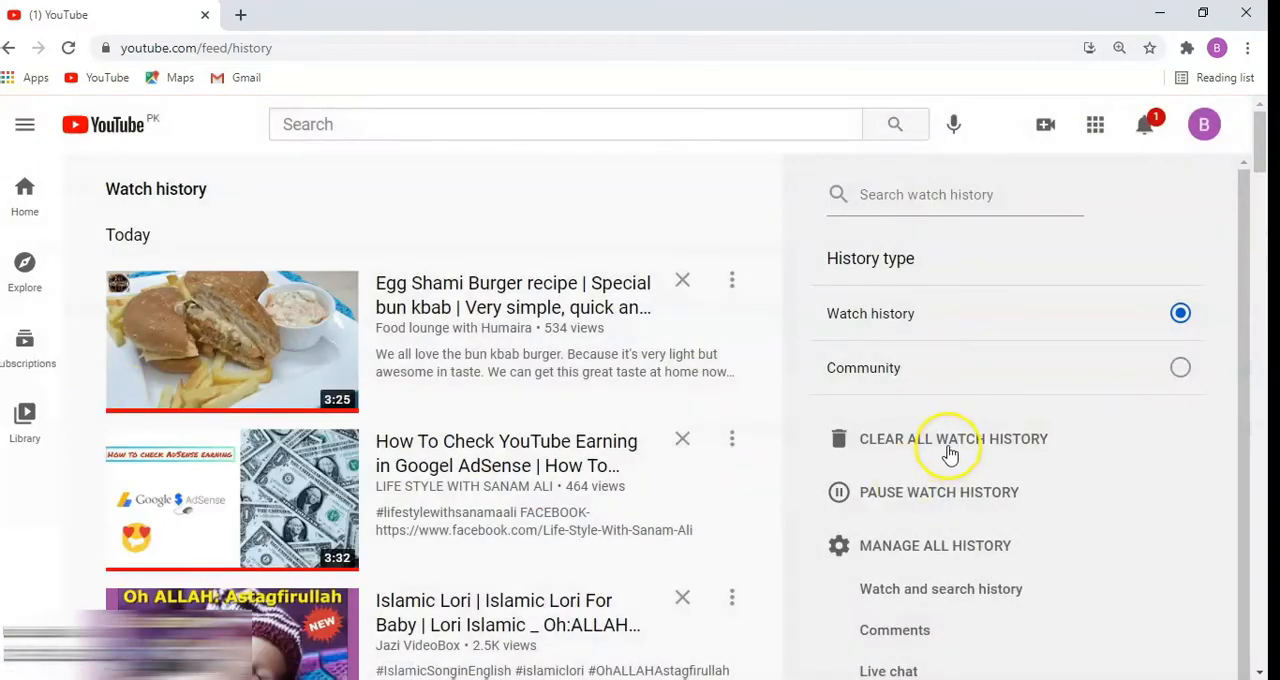
pyautogui.click(952, 440)
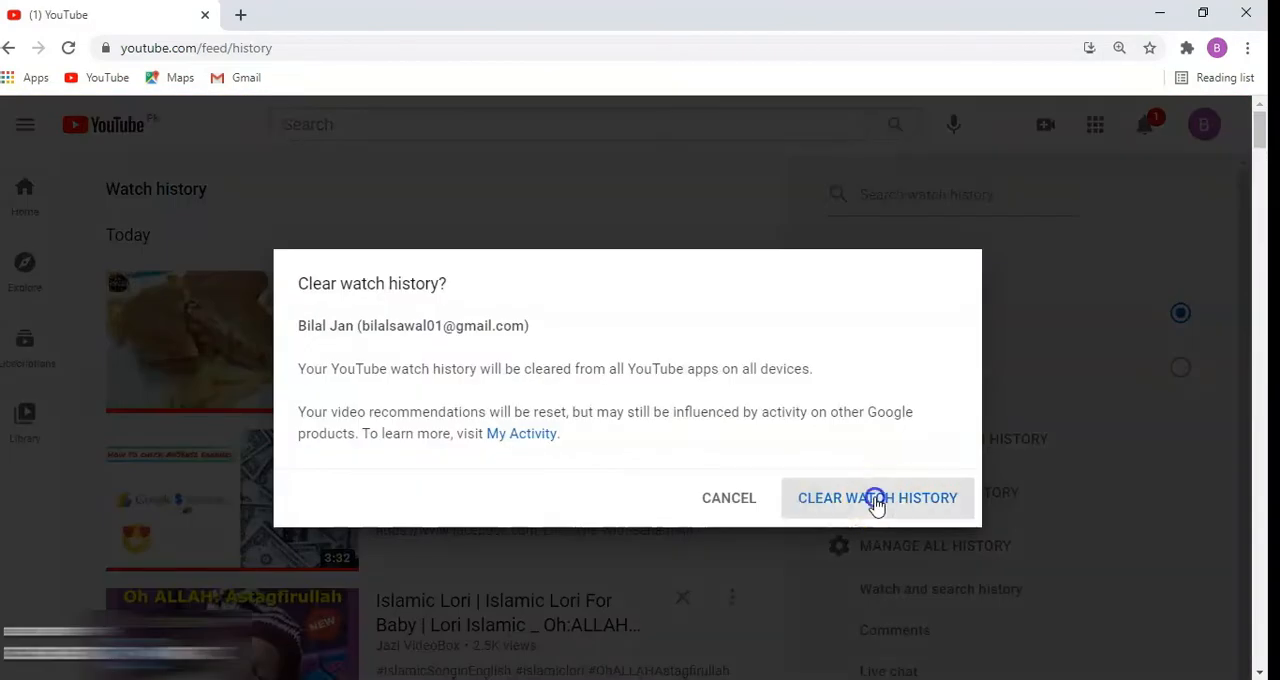
pyautogui.click(876, 498)
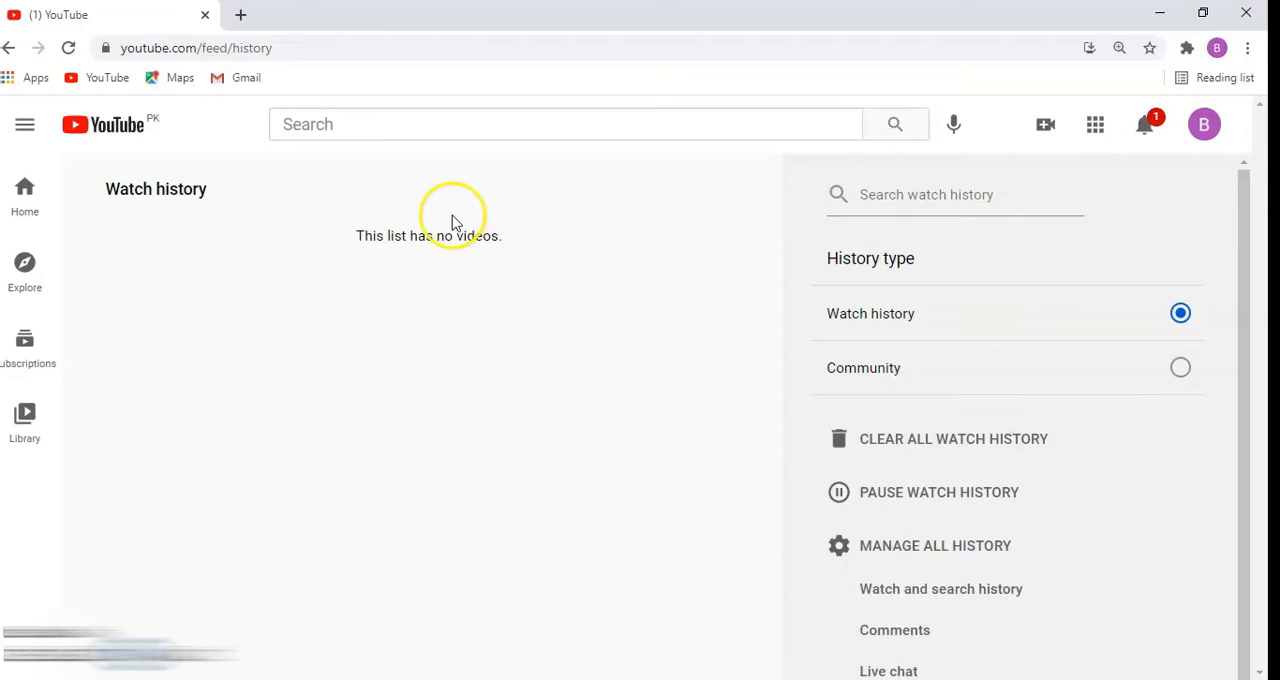
pyautogui.moveTo(630, 116)
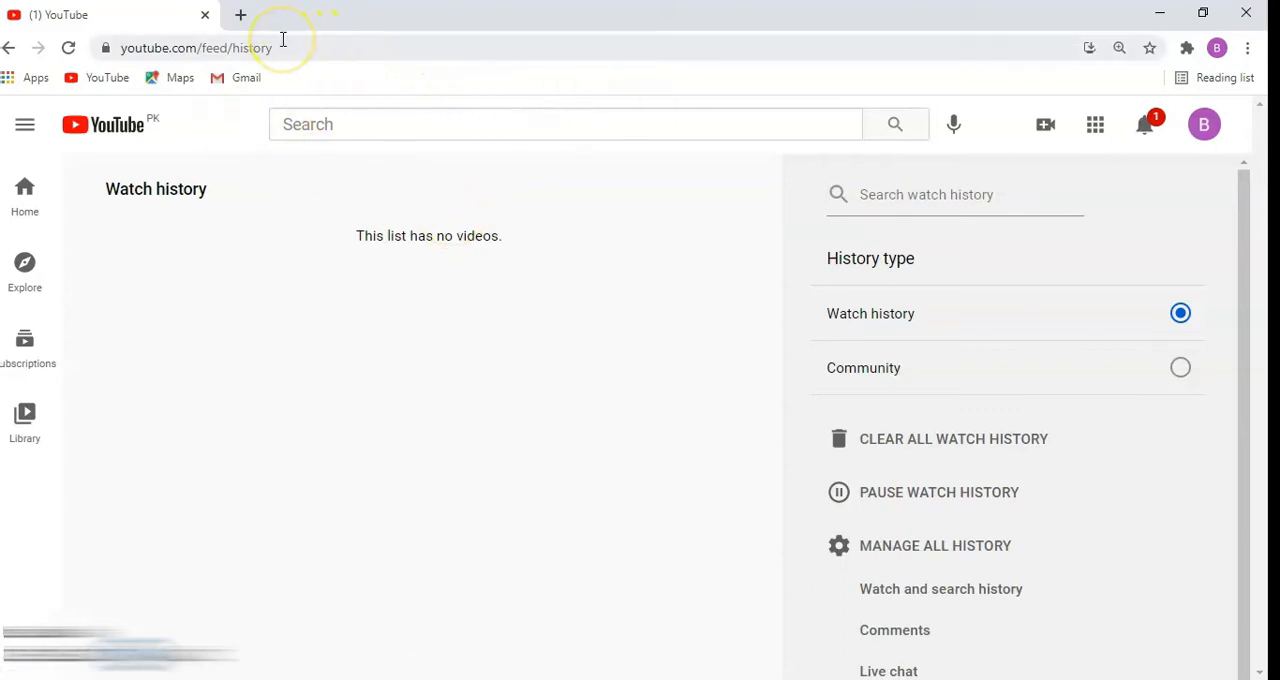
# - Paste and go to the copied Friends 1 playlist URL in the address bar
pyautogui.rightClick(284, 48)
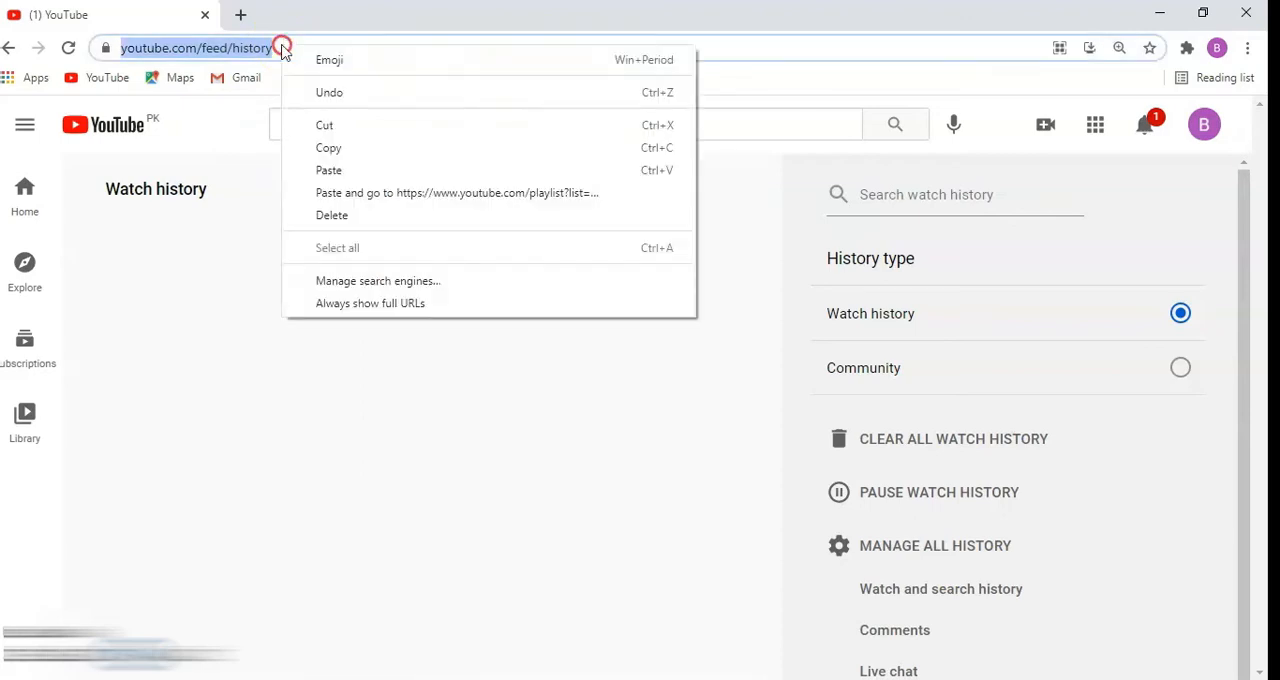
pyautogui.click(328, 170)
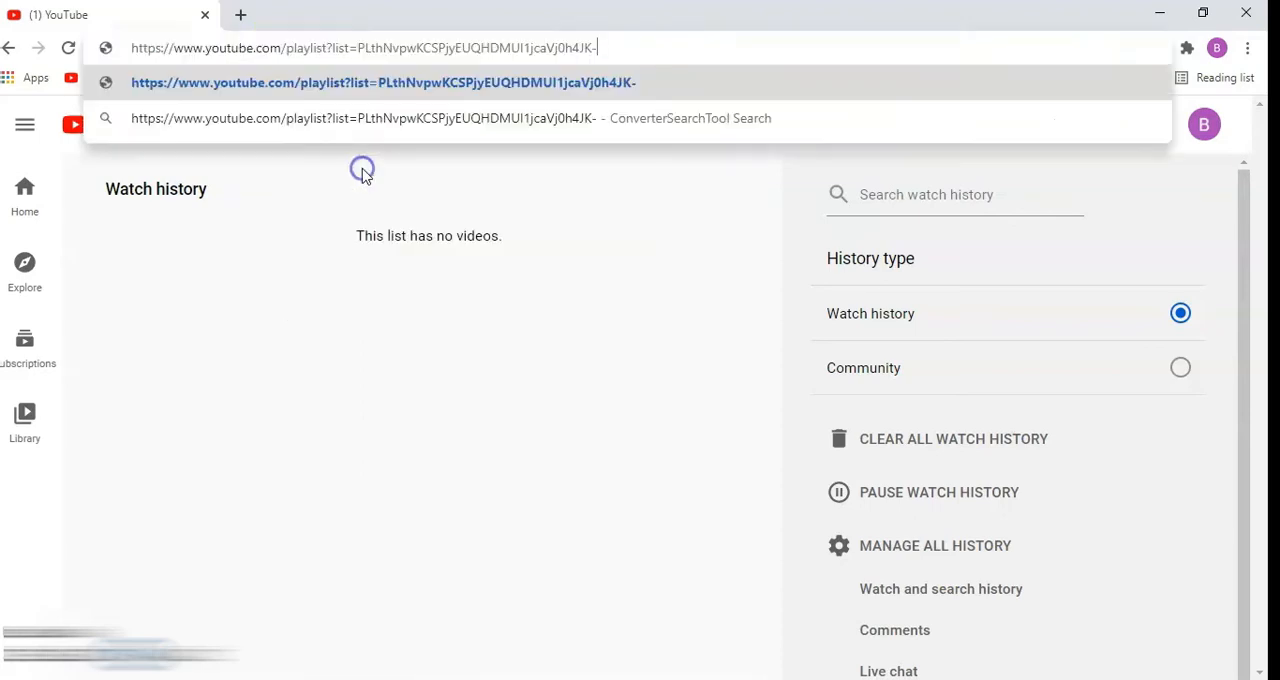
pyautogui.moveTo(388, 98)
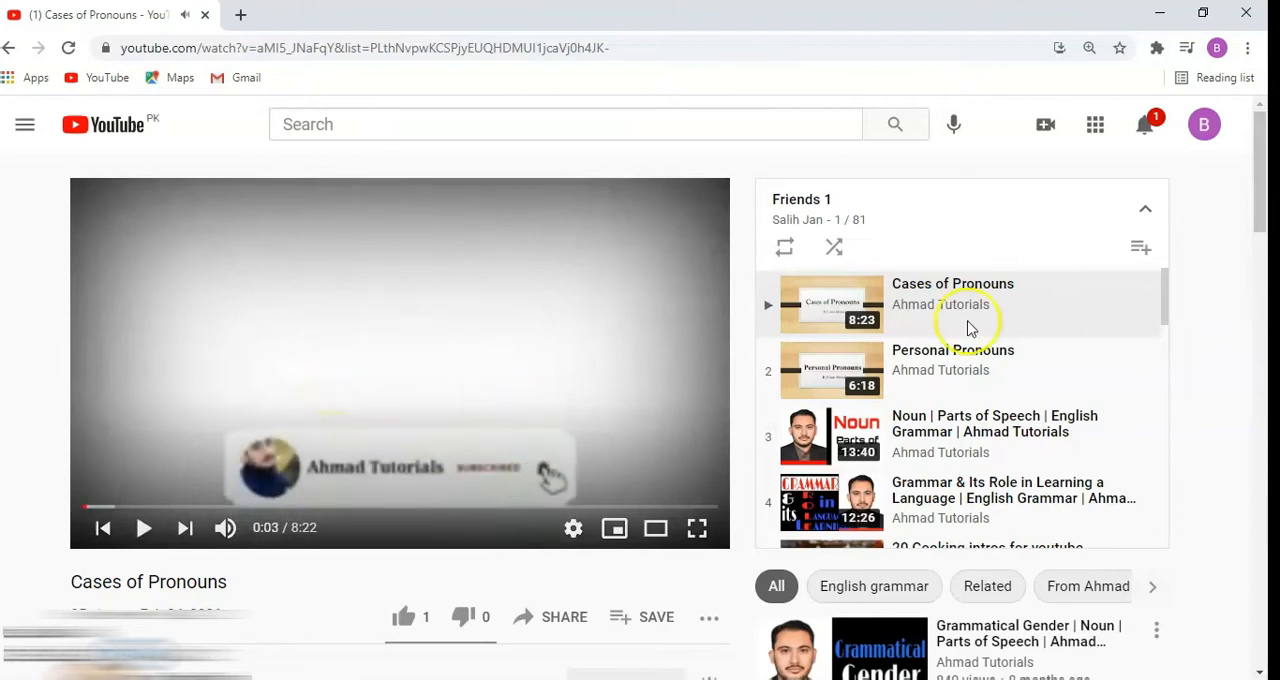
pyautogui.moveTo(1176, 292)
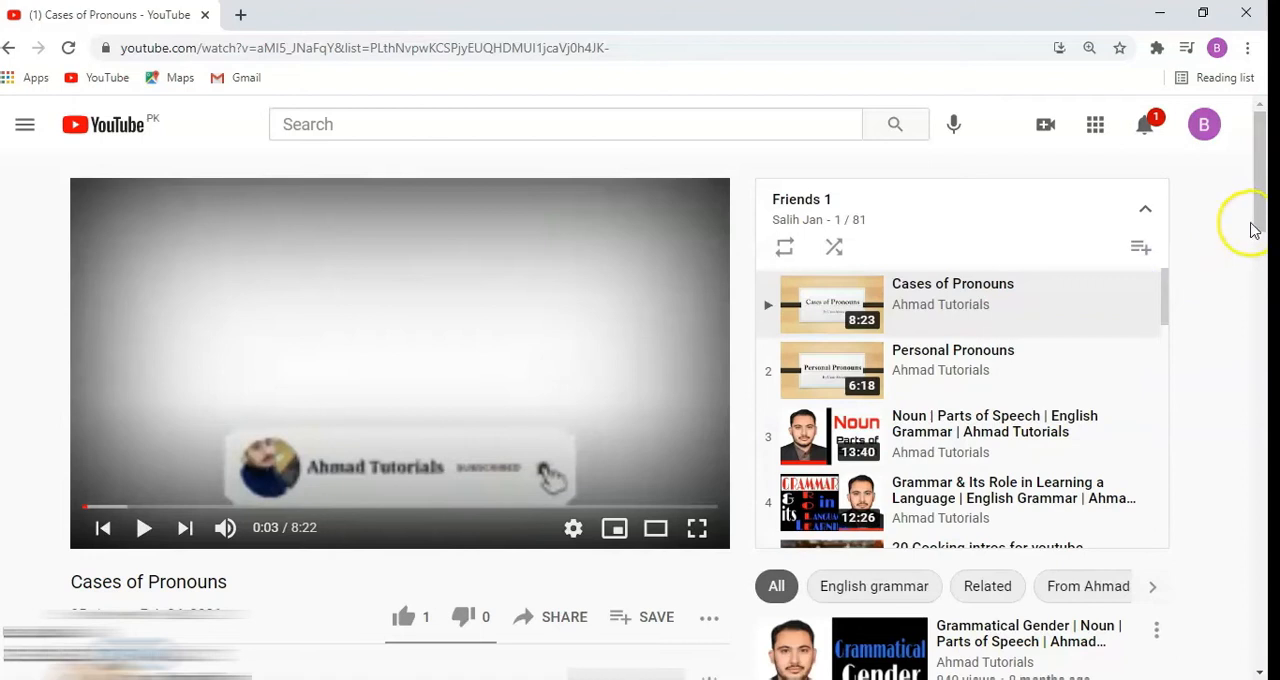
# - Bring up the options menu for the Grammatical Gender suggestion to queue it
pyautogui.scroll(-3)
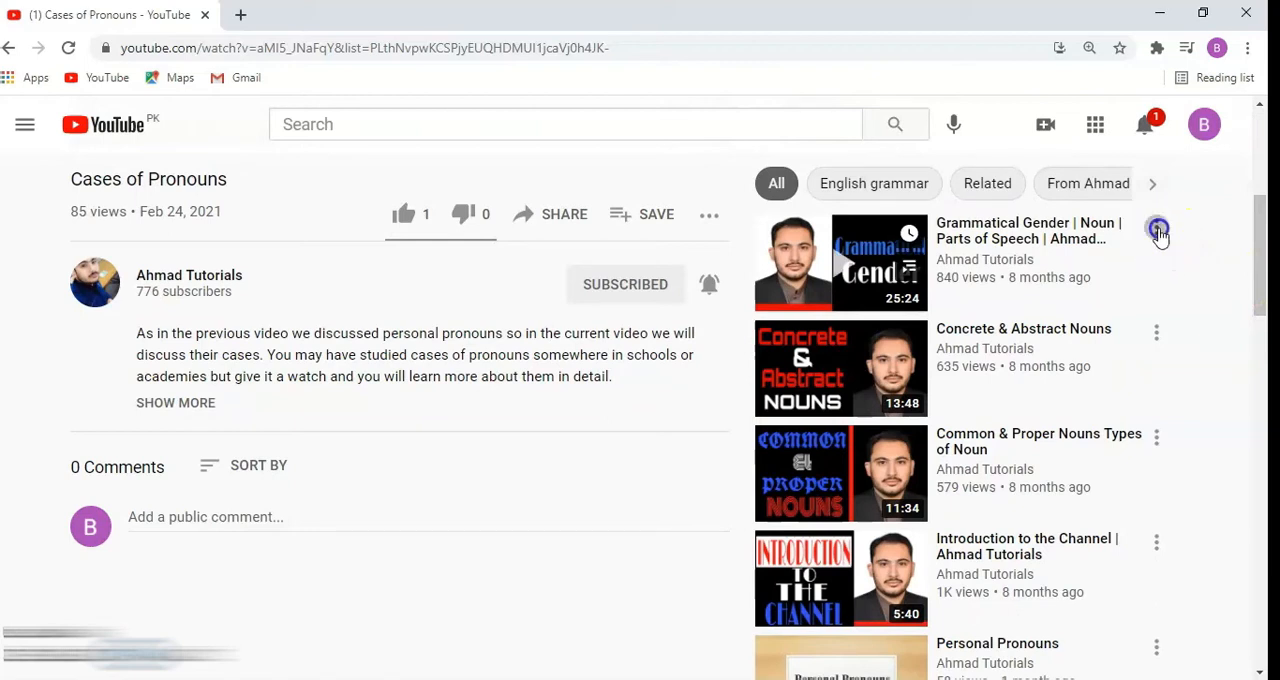
pyautogui.click(1156, 230)
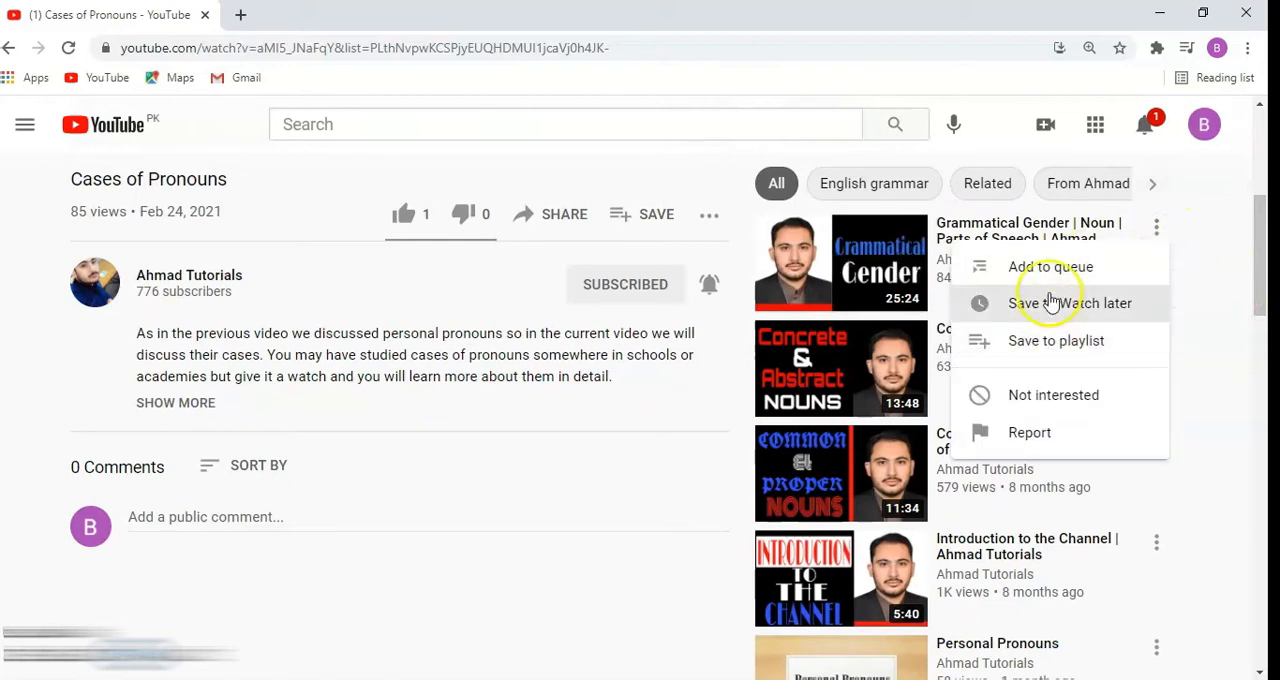
pyautogui.moveTo(1050, 268)
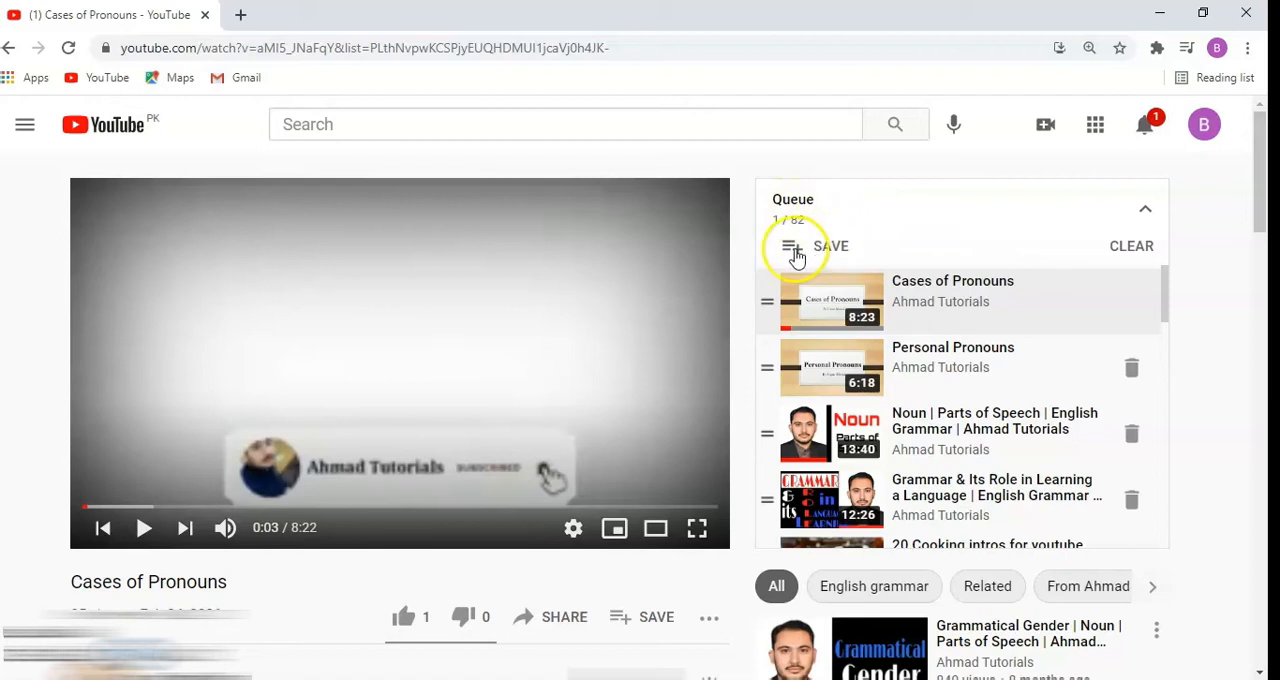
# - Save the whole 82-video queue into the Watch later playlist
pyautogui.click(832, 244)
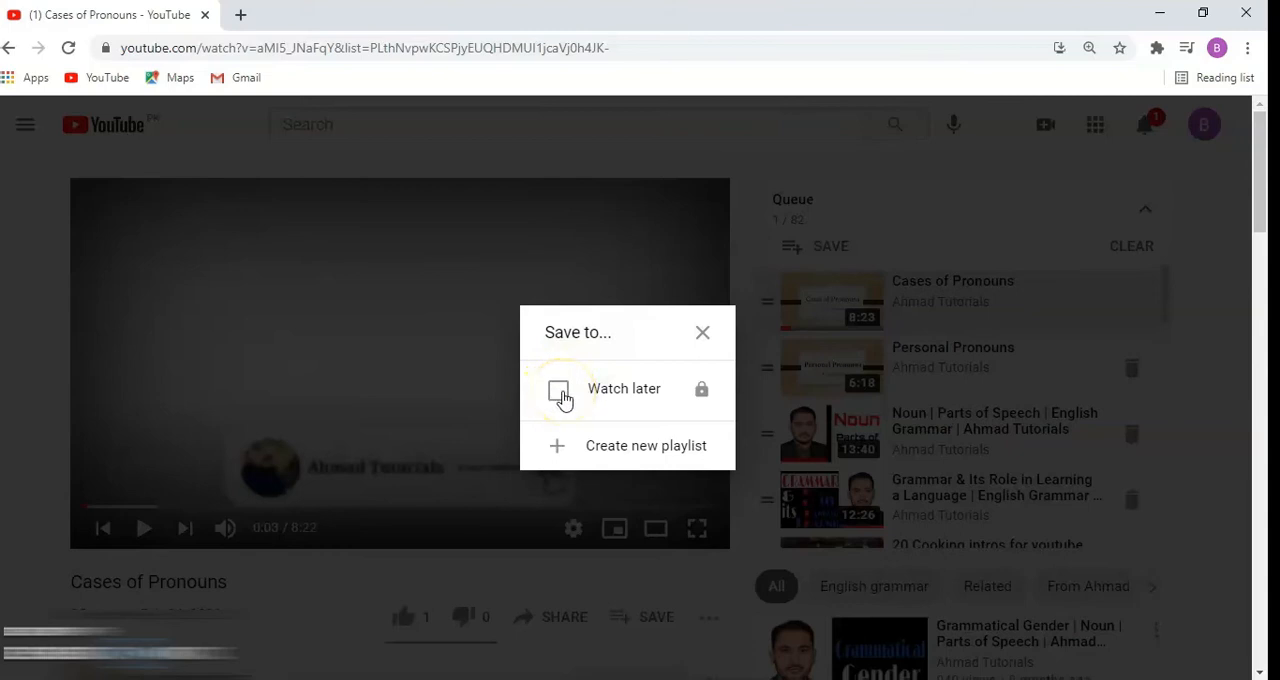
pyautogui.click(702, 332)
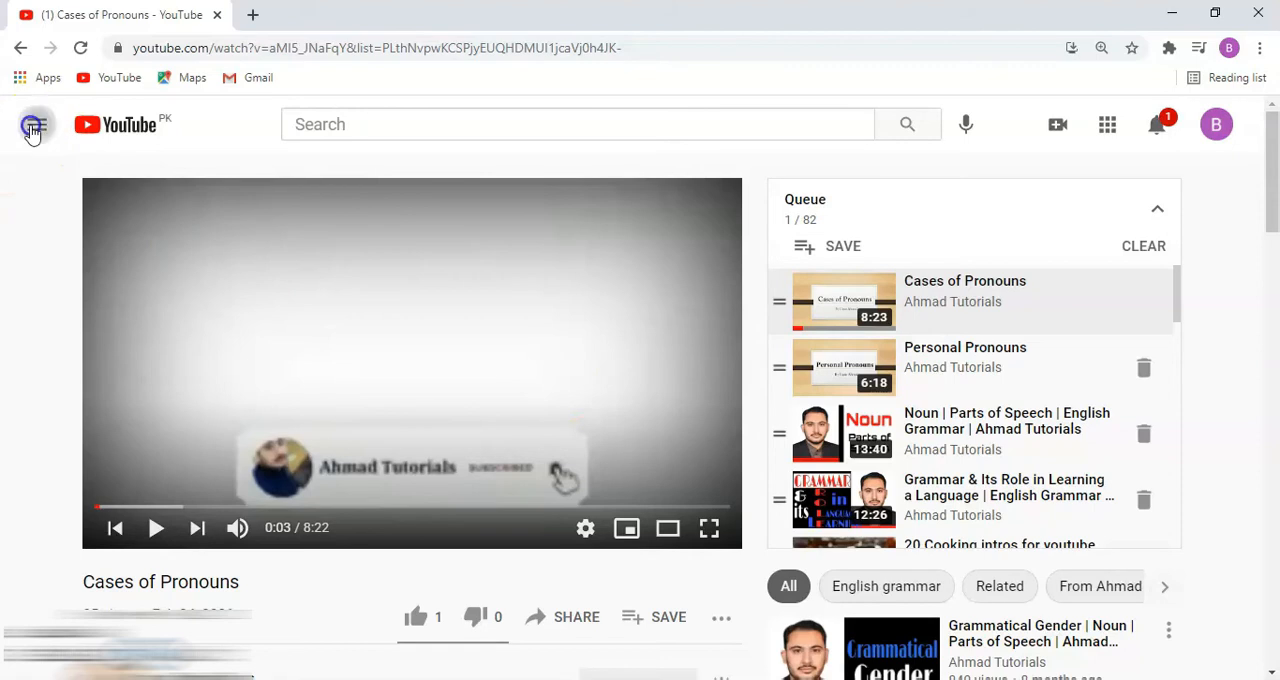
# - Show the Watch later playlist and close the miniplayer, confirming Close player
pyautogui.click(34, 124)
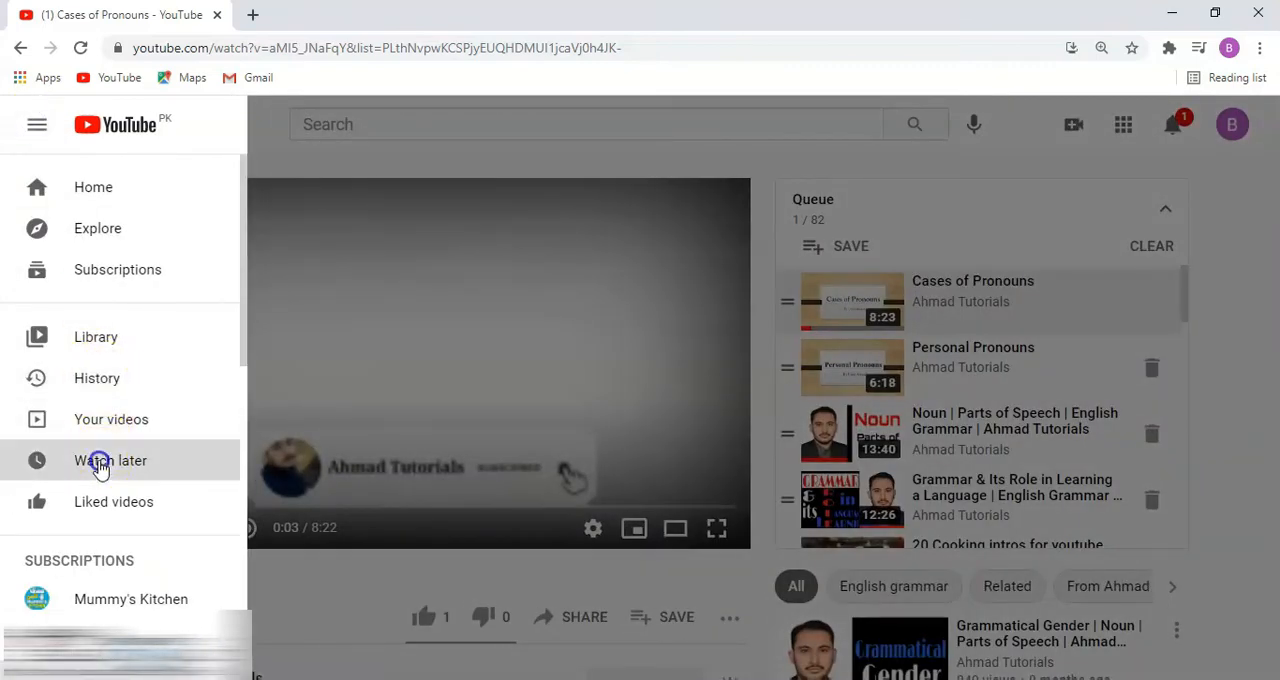
pyautogui.click(110, 460)
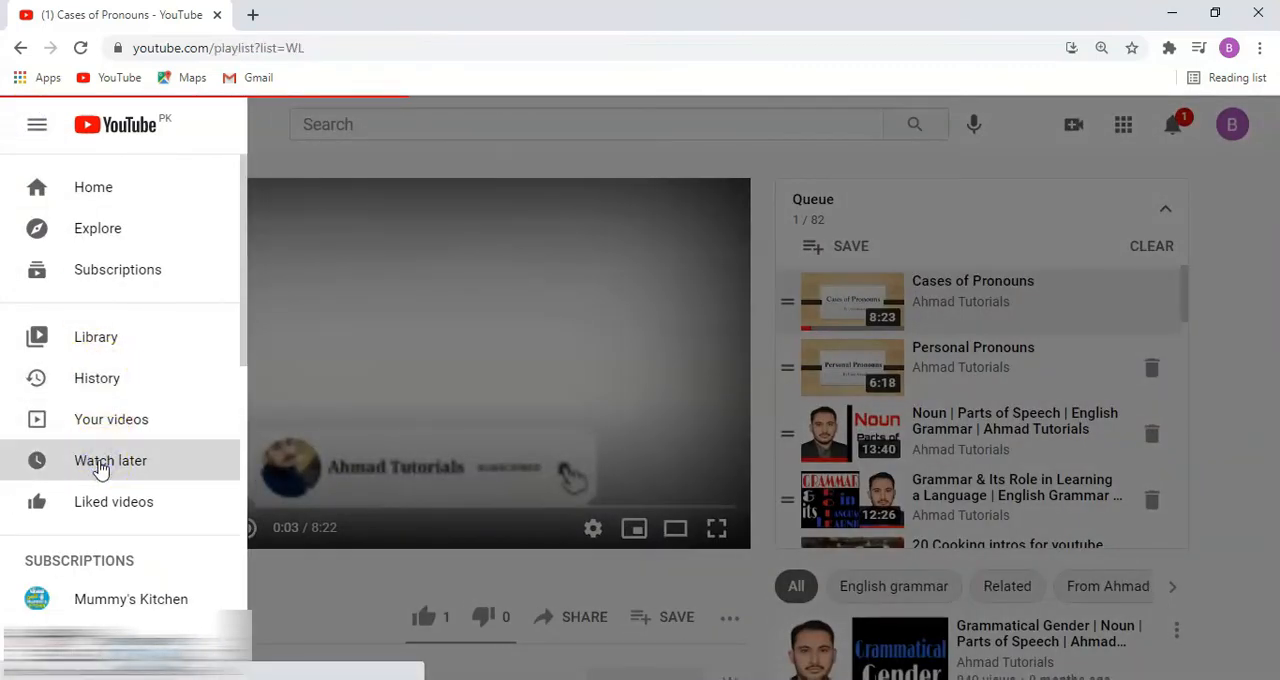
pyautogui.click(110, 460)
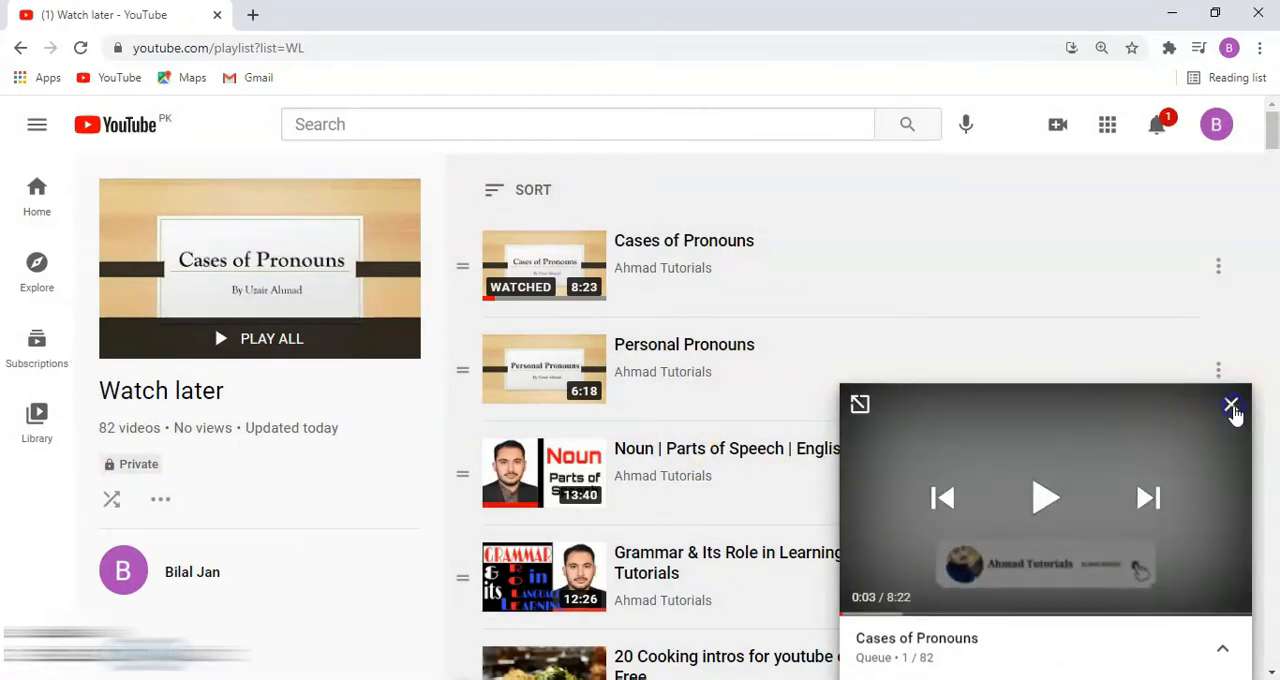
pyautogui.click(1232, 408)
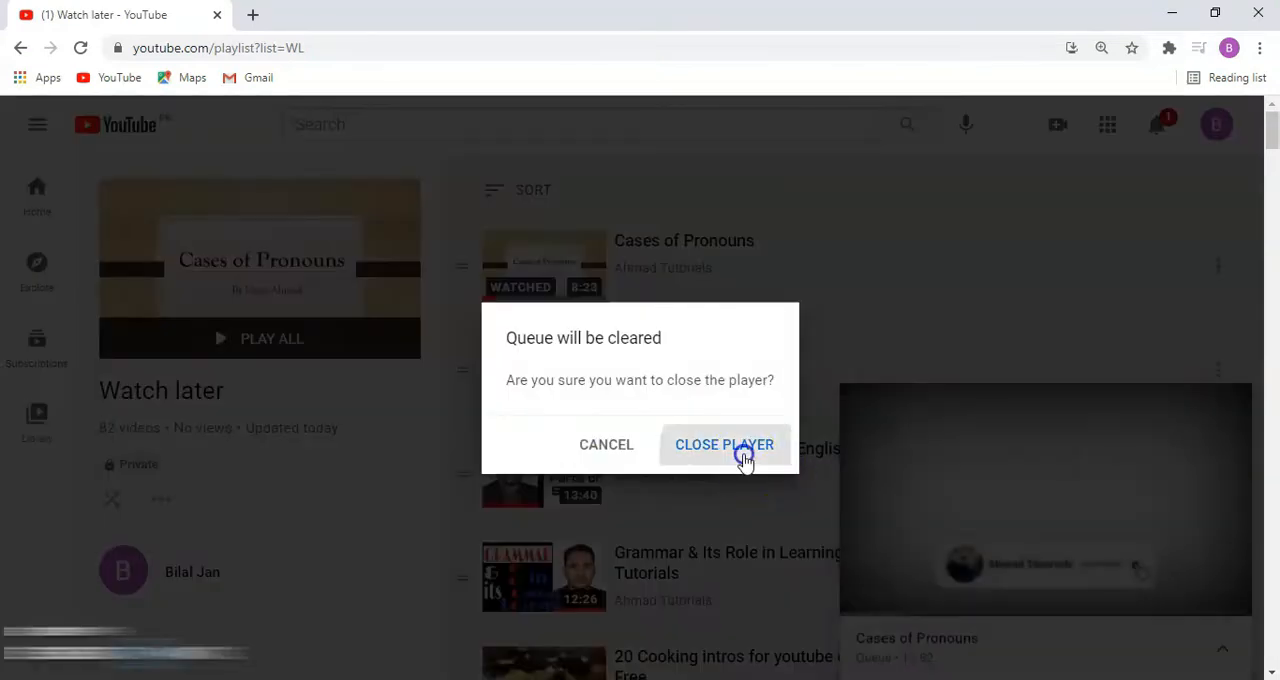
pyautogui.click(724, 444)
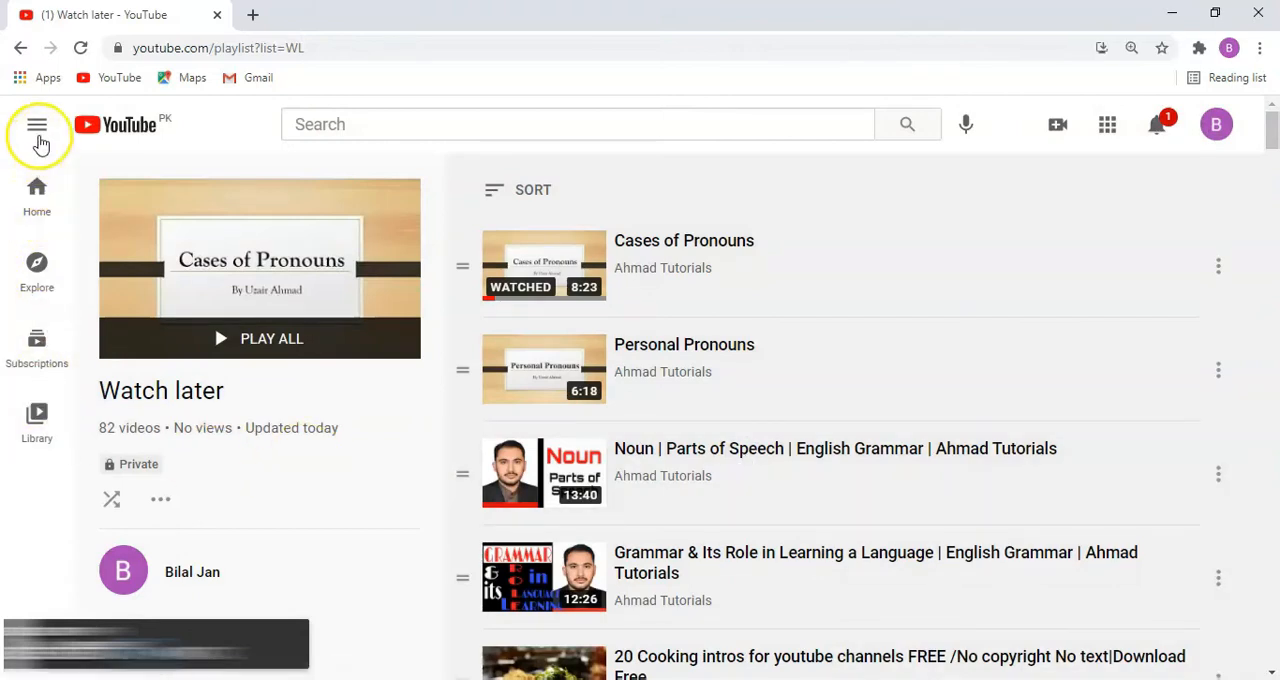
# - Go to History and clear all watch history again, confirming the dialog
pyautogui.click(36, 124)
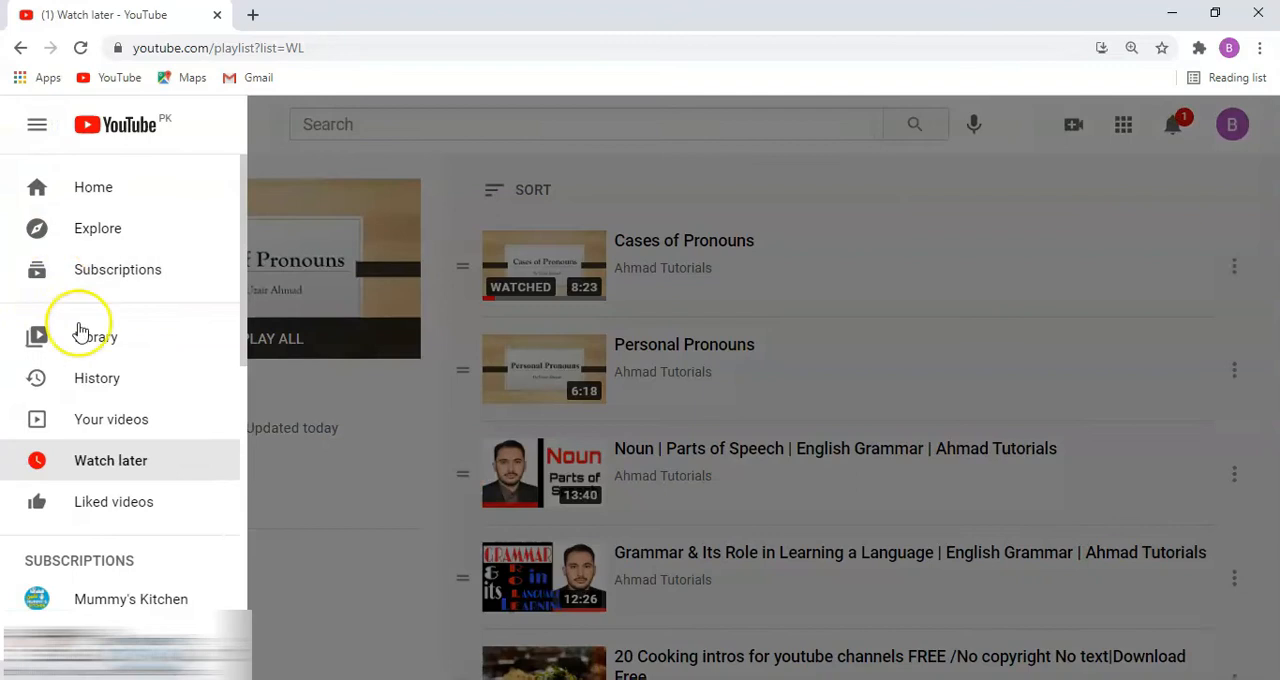
pyautogui.click(96, 378)
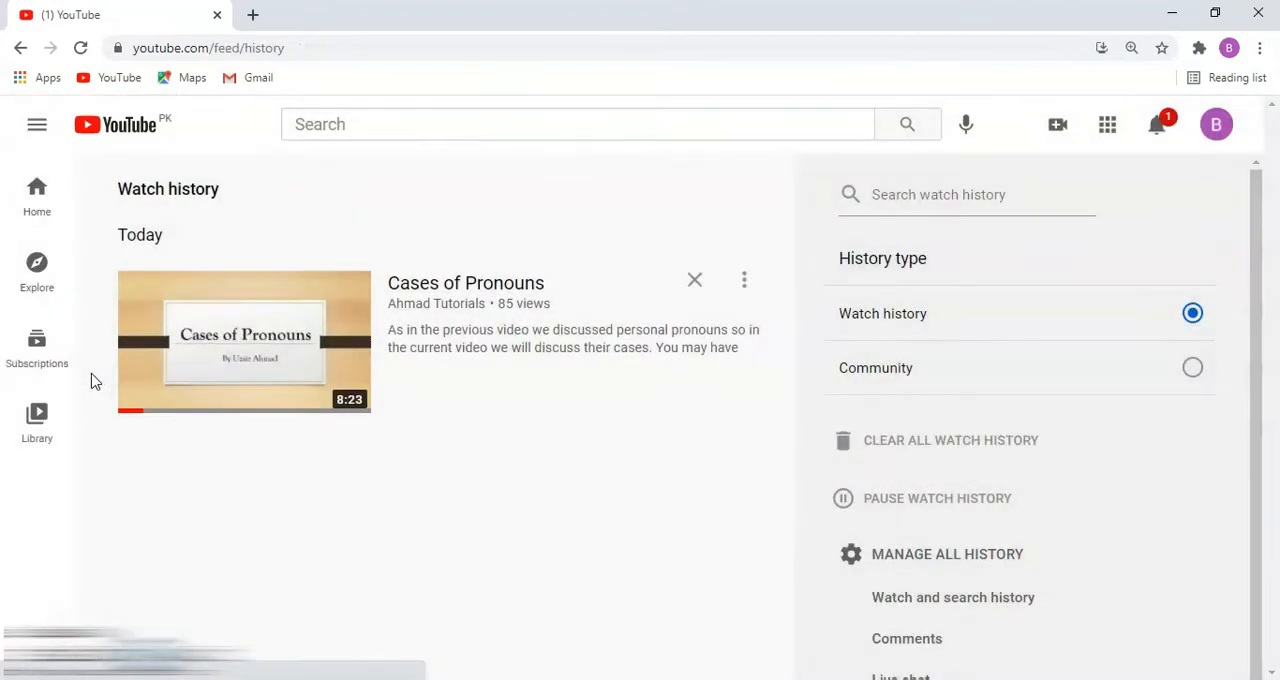
pyautogui.click(950, 440)
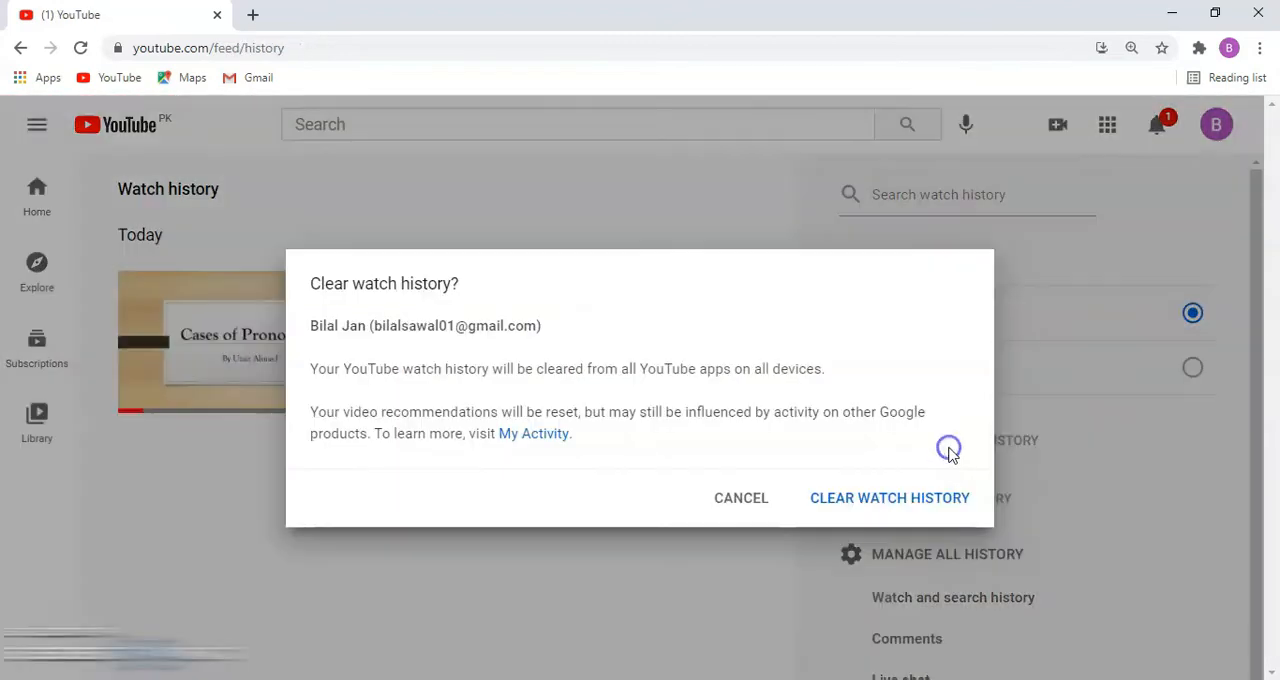
pyautogui.click(740, 498)
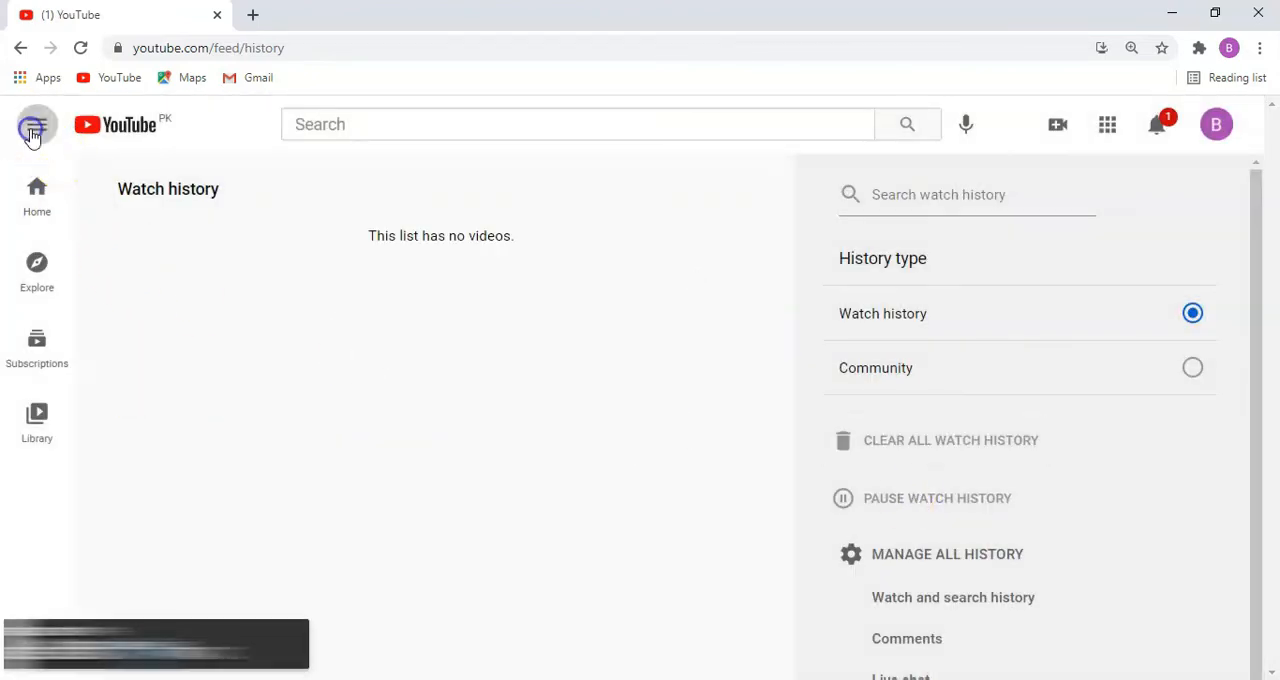
# - Show the Watch later playlist holding the queued videos
pyautogui.click(36, 124)
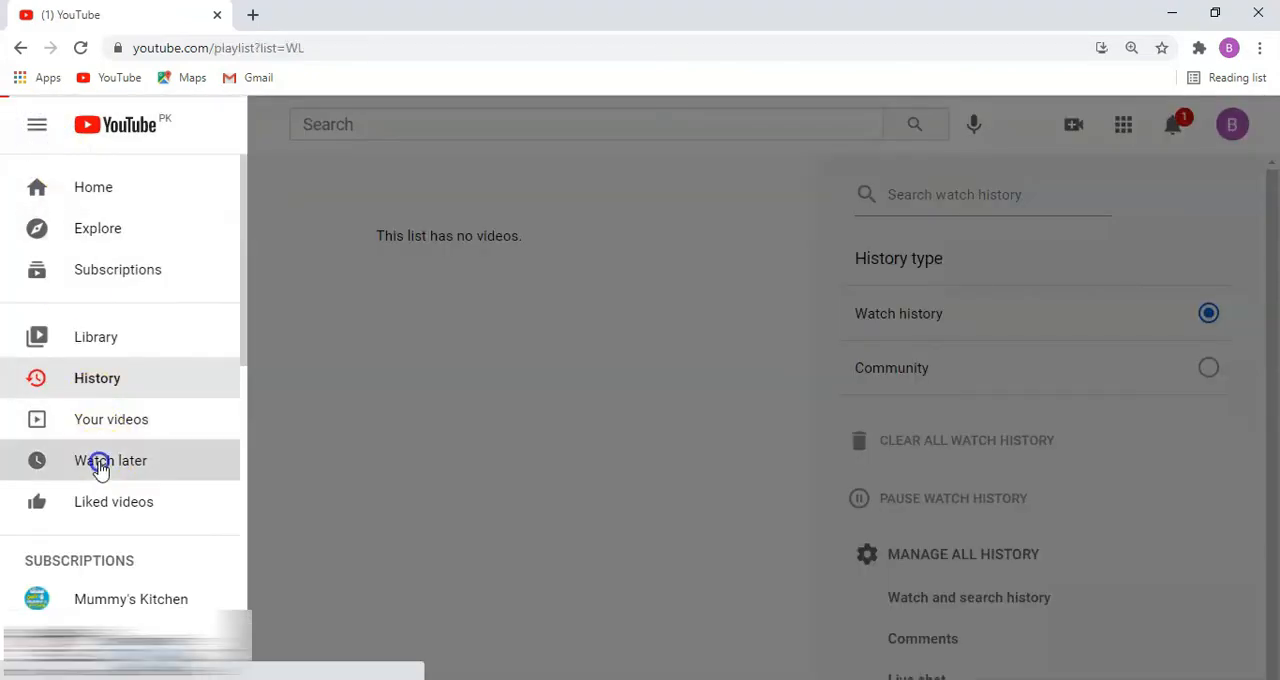
pyautogui.click(110, 460)
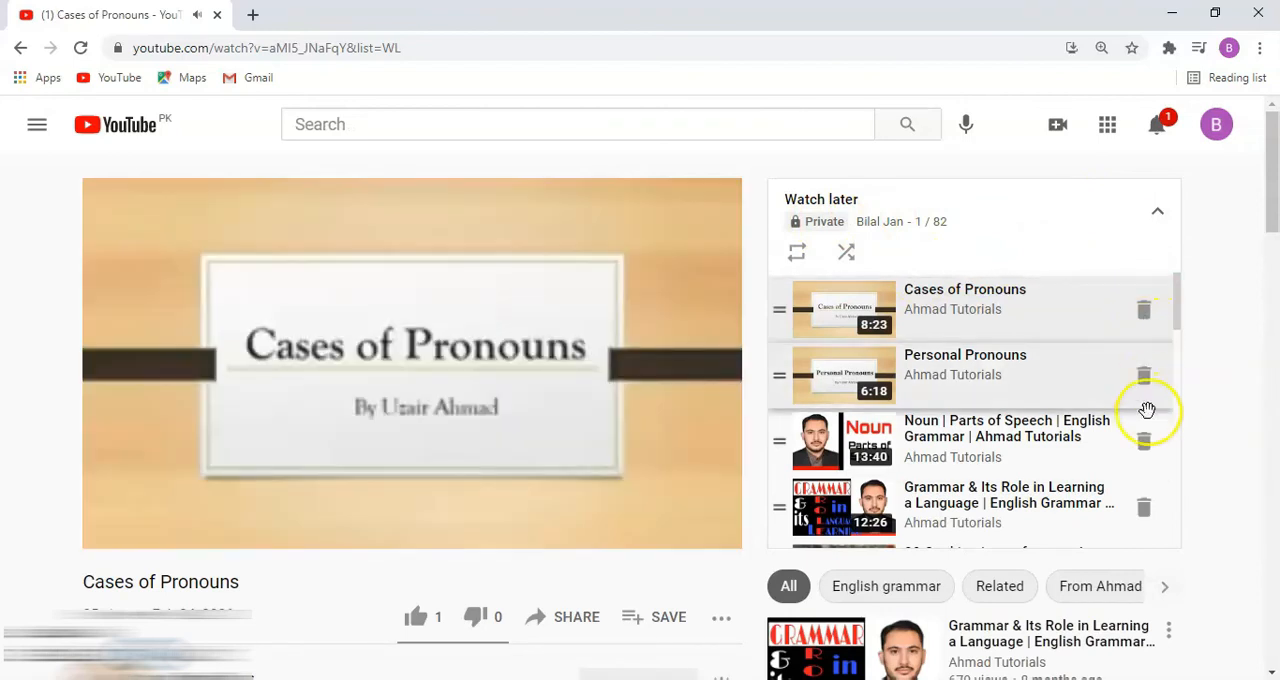
pyautogui.moveTo(1148, 410)
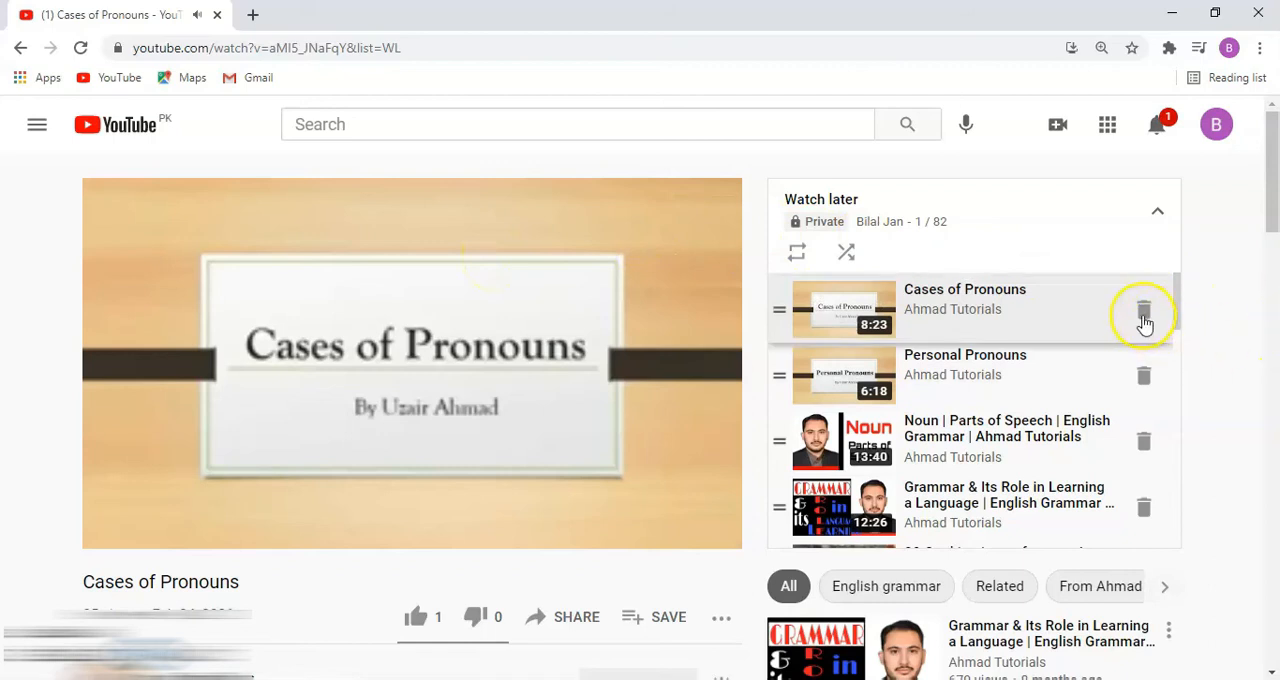
# - Trash Cases of Pronouns, the next videos, the mirrored selfie and salam all friends from Watch later
pyautogui.click(1144, 314)
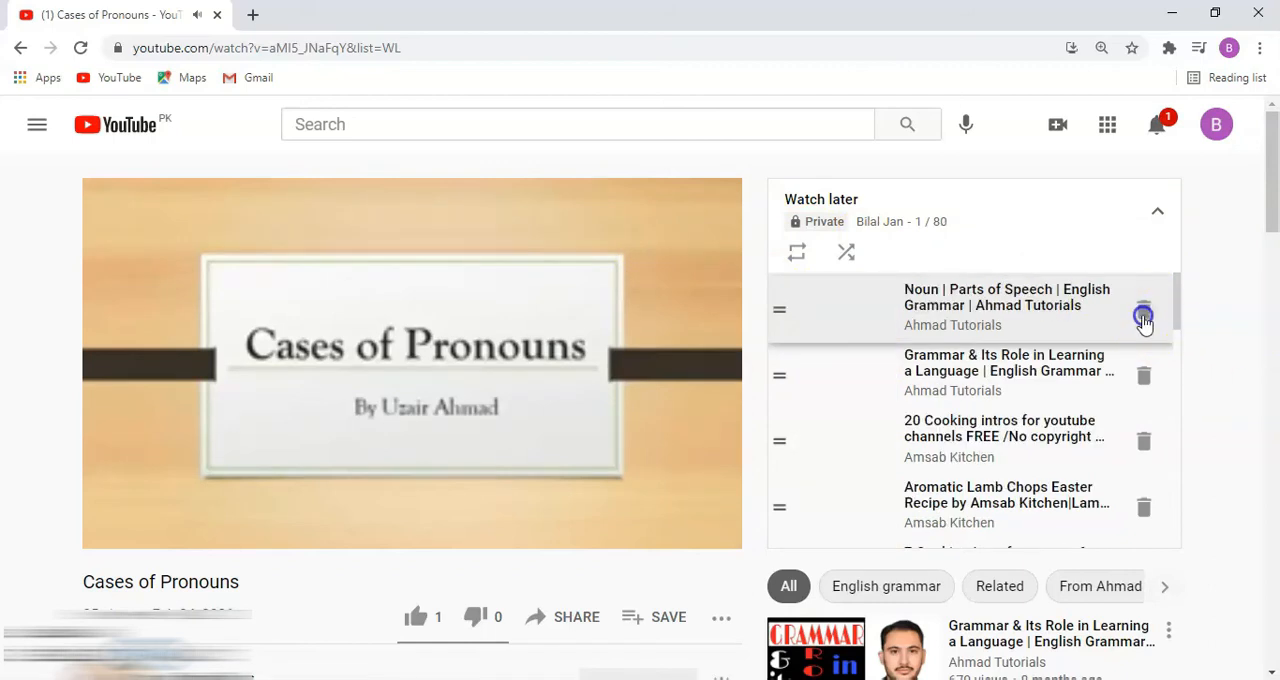
pyautogui.click(1144, 316)
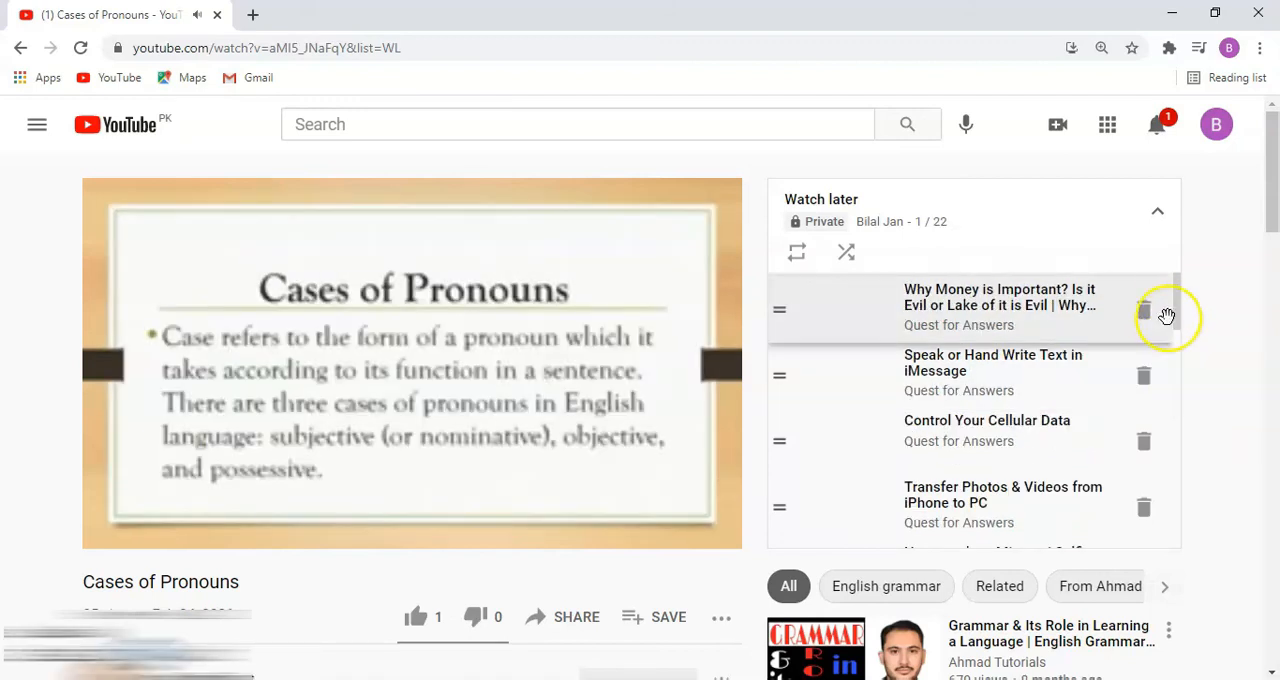
pyautogui.click(1144, 312)
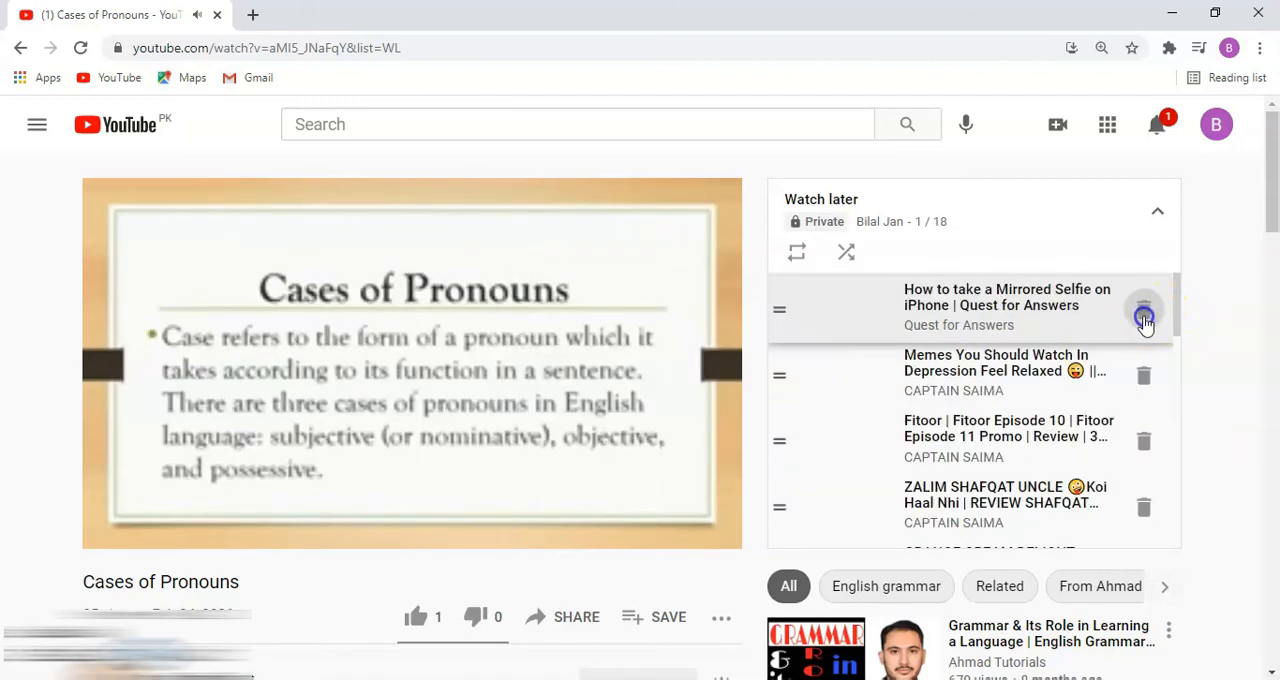
pyautogui.click(1144, 318)
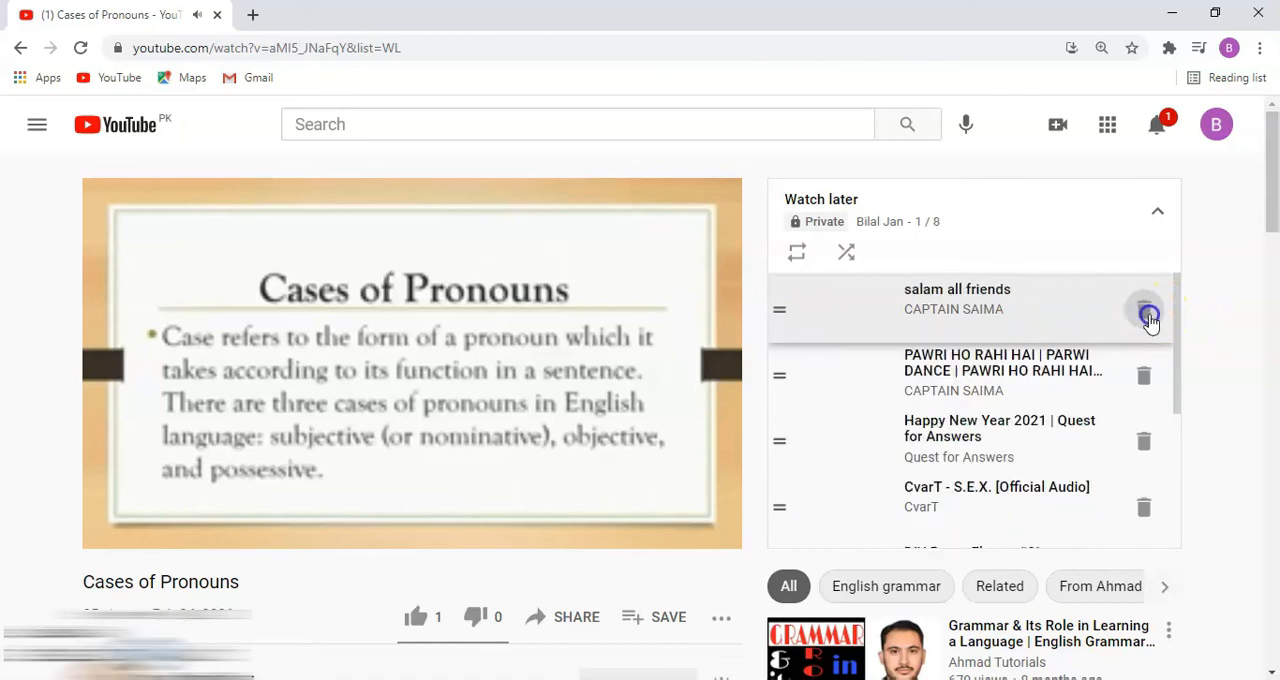
pyautogui.click(1148, 316)
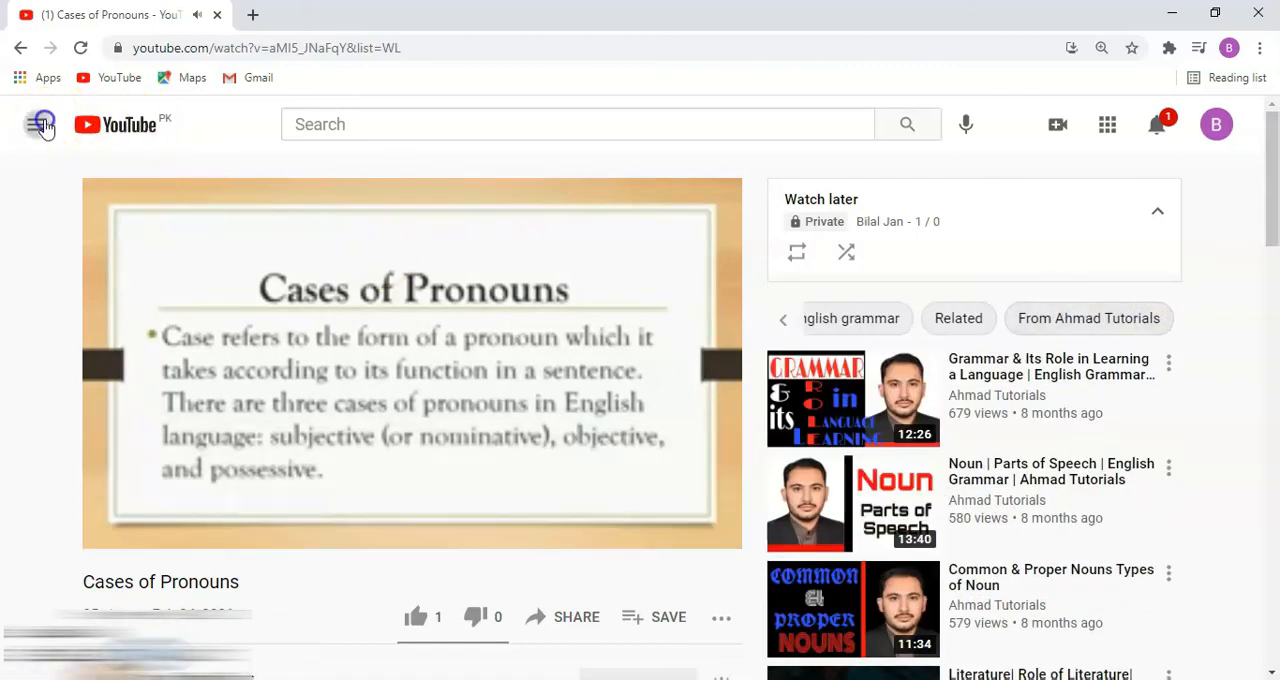
# - In Watch later, remove the iMessage Speak or Hand Write Text video, leaving only ICE
pyautogui.click(40, 124)
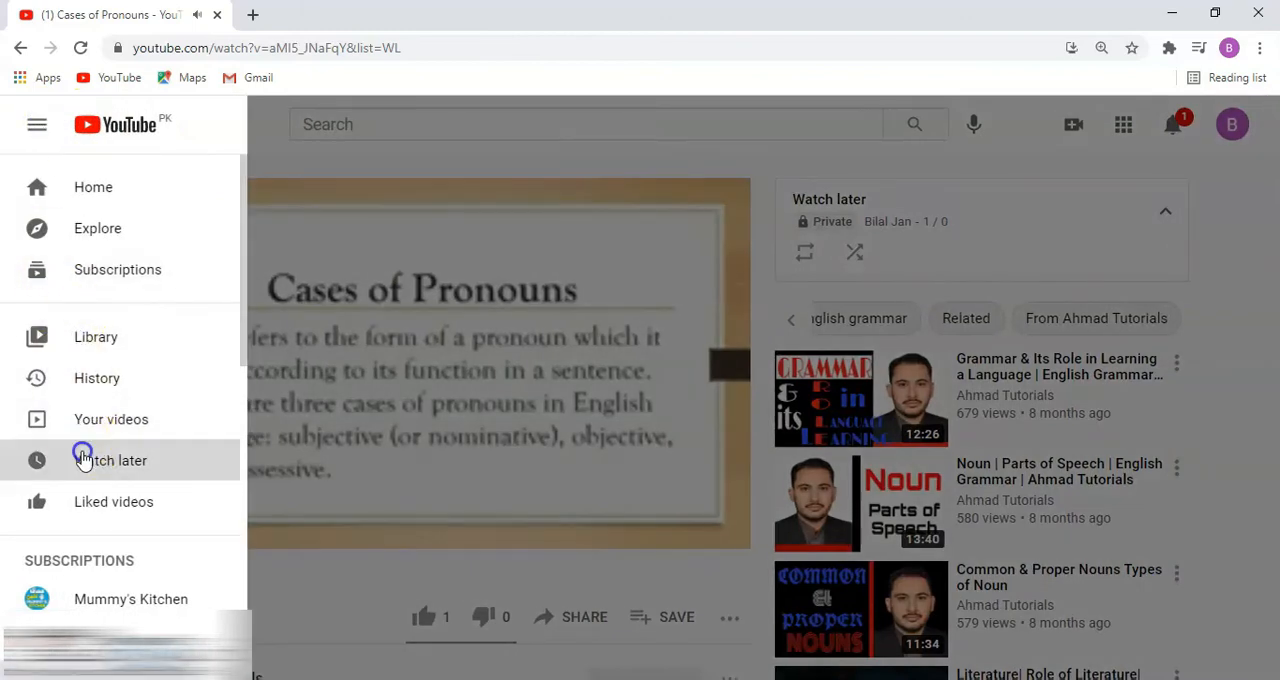
pyautogui.click(112, 460)
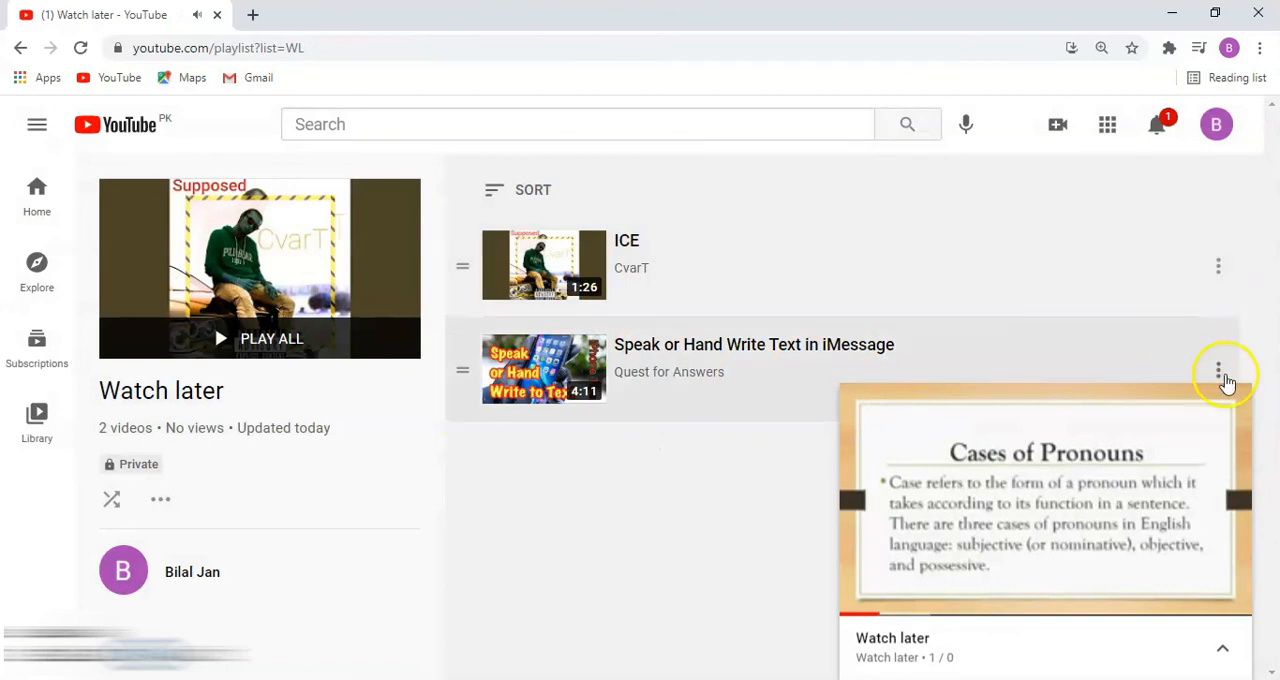
pyautogui.click(1218, 370)
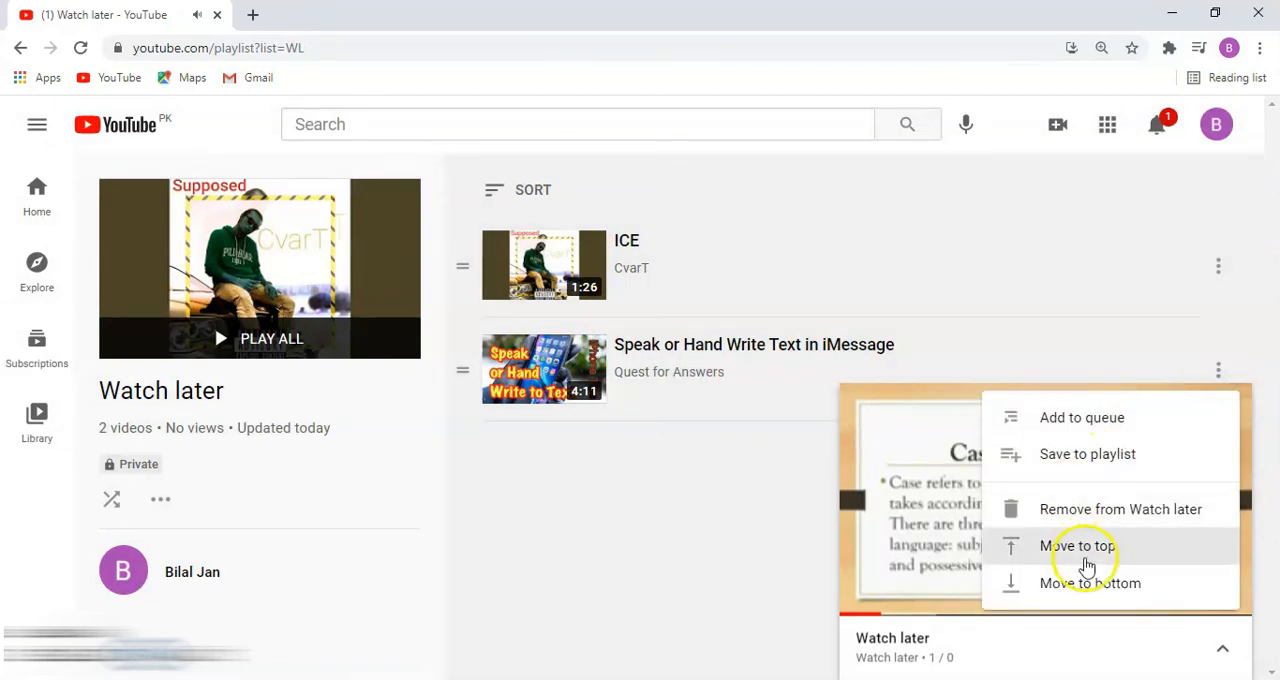
pyautogui.click(1120, 508)
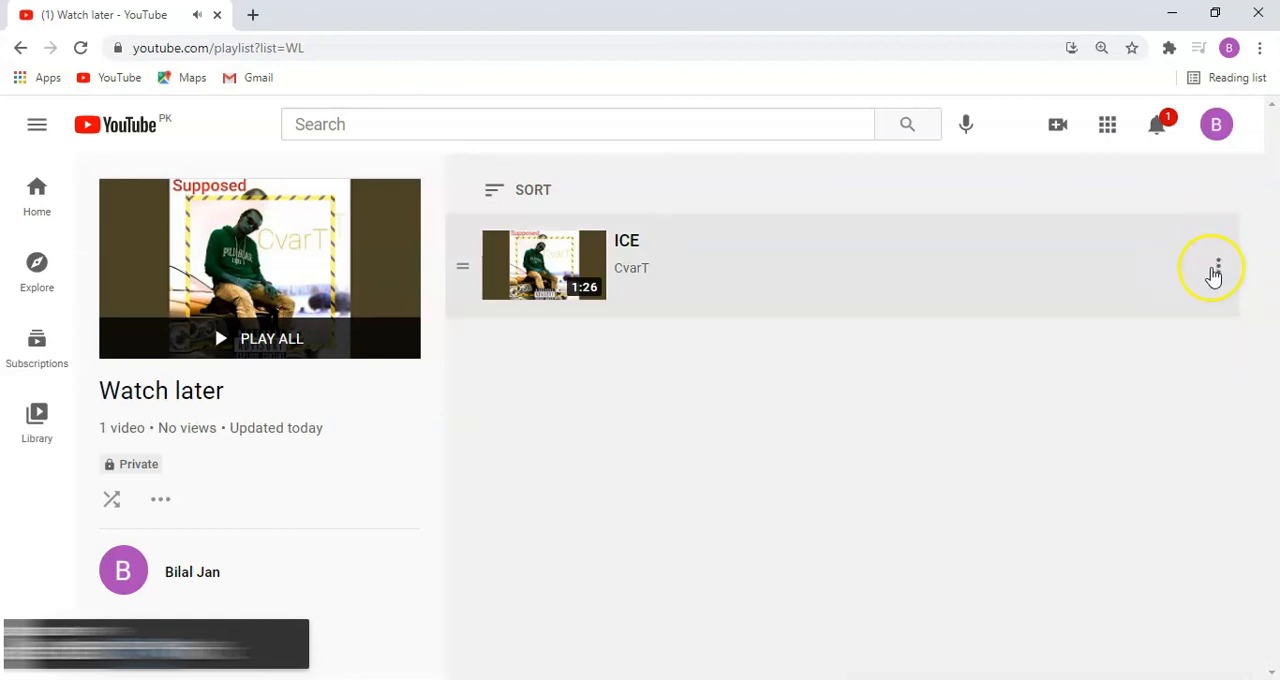
pyautogui.click(1216, 266)
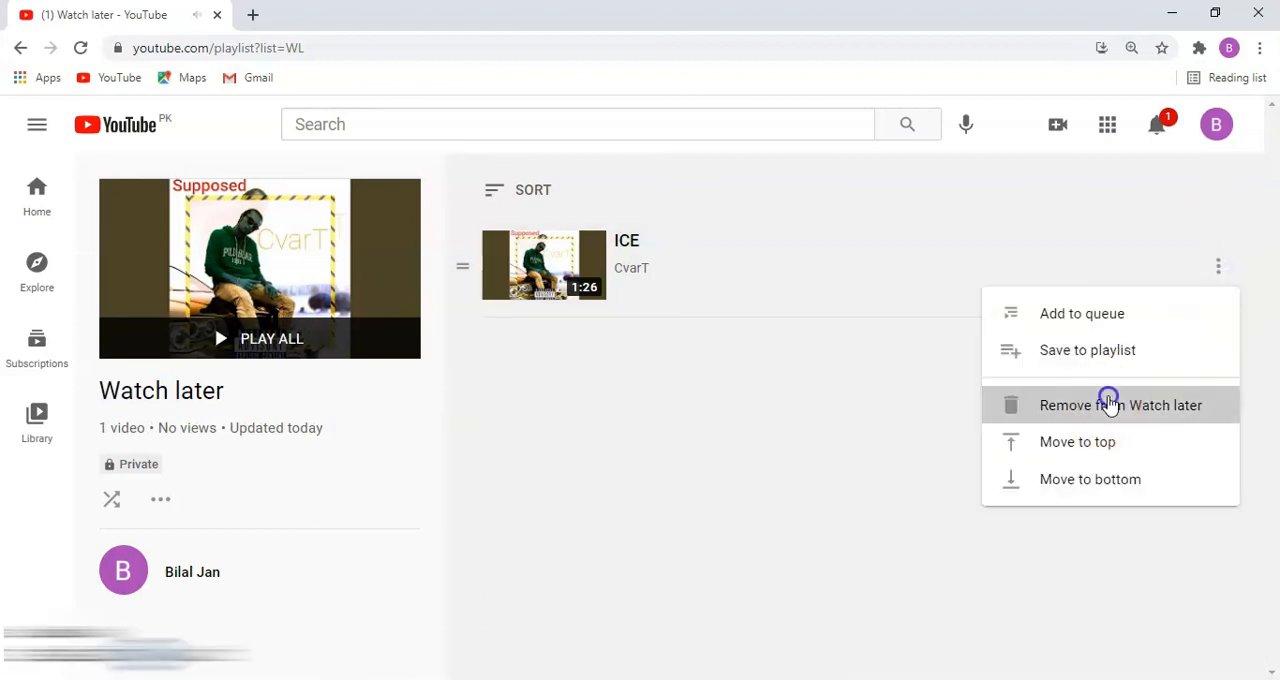